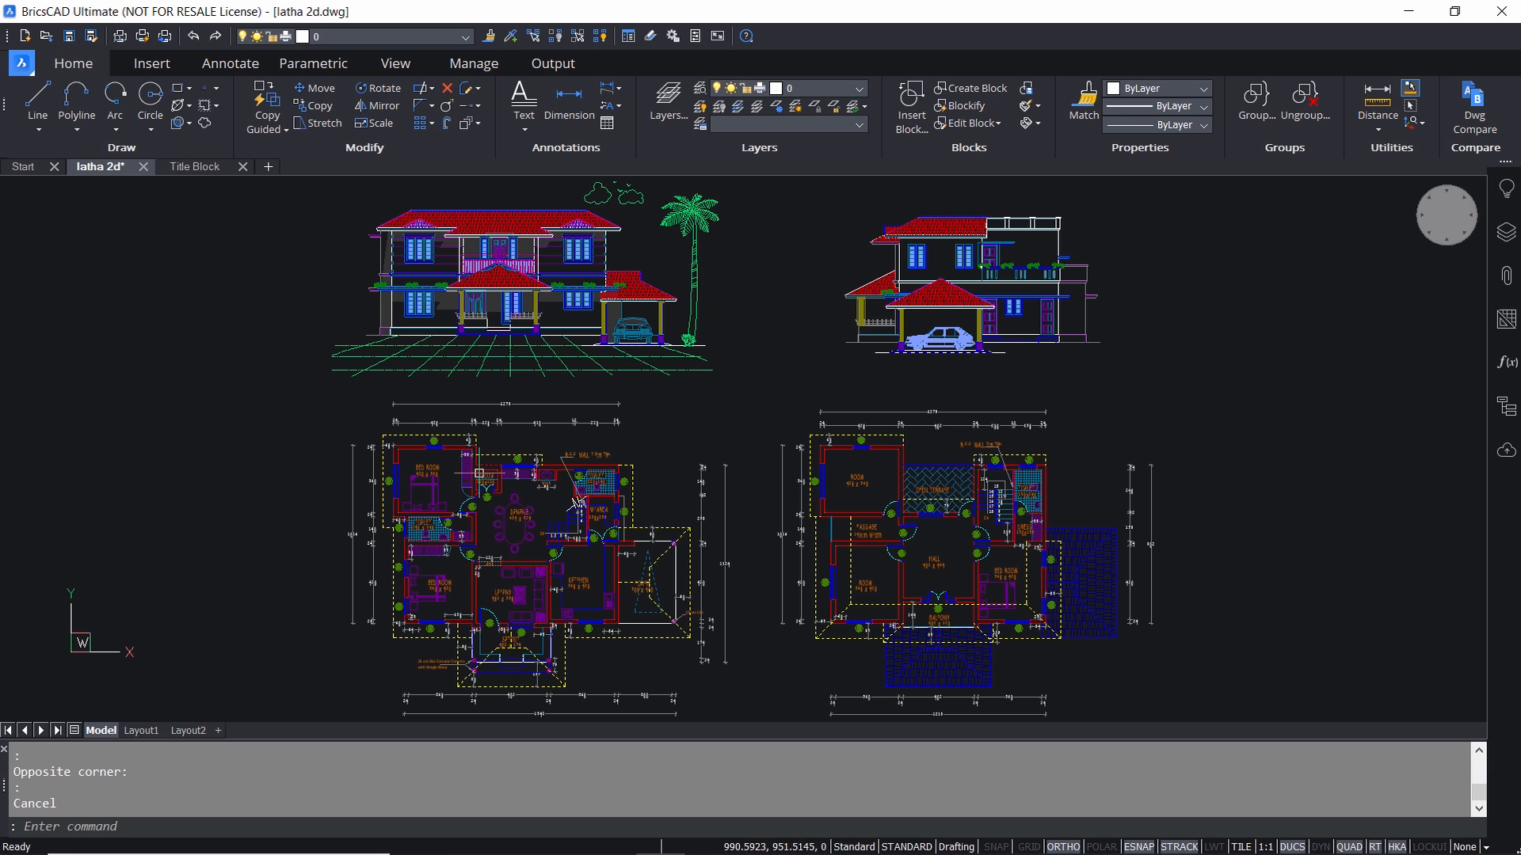
{"action": "mouse_move", "coordinate": [752, 456]}
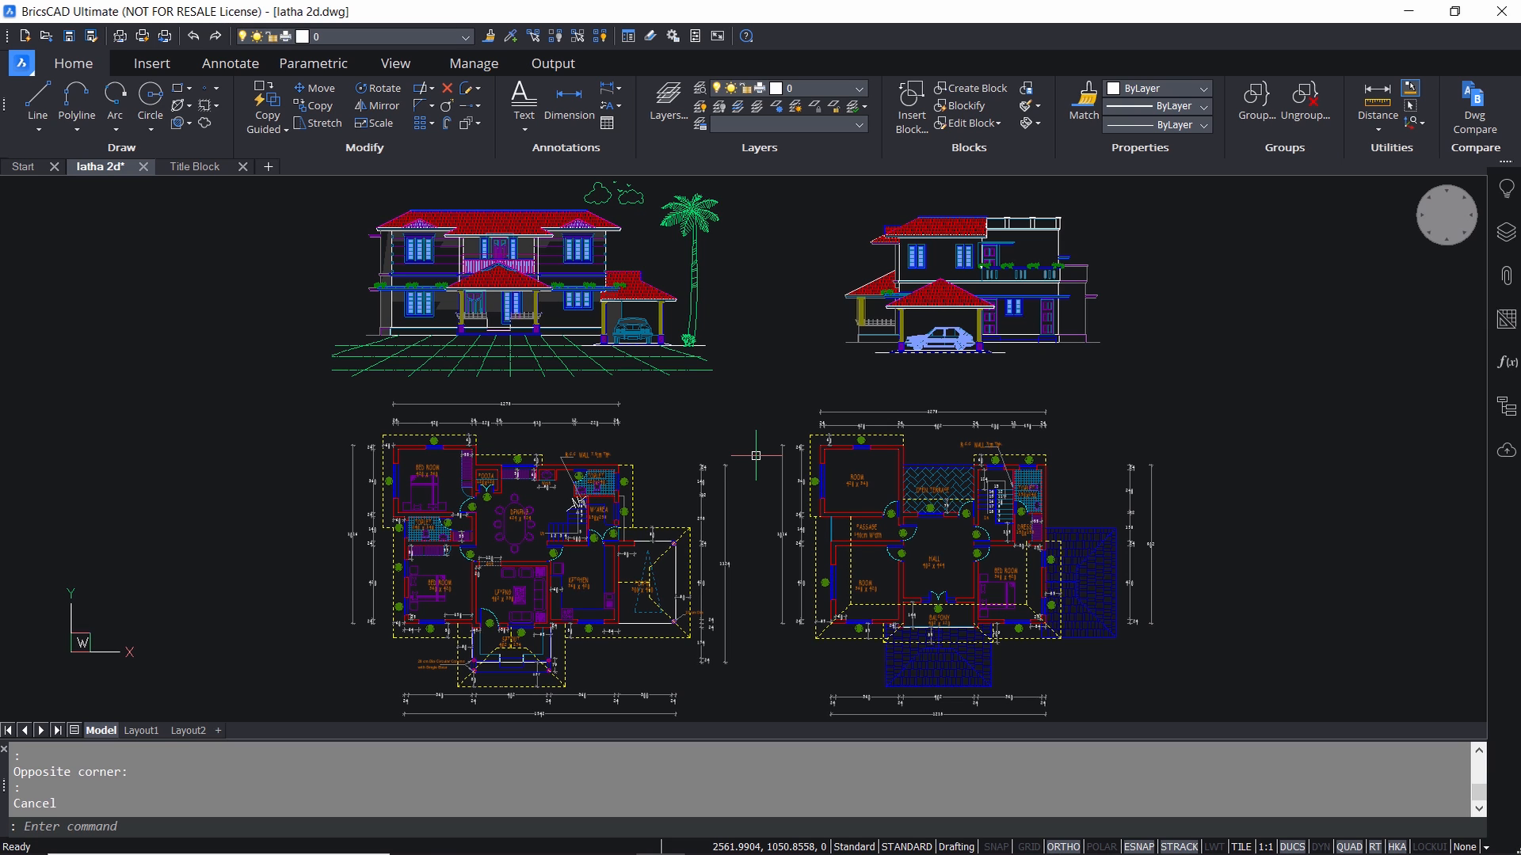
{"action": "mouse_move", "coordinate": [260, 462]}
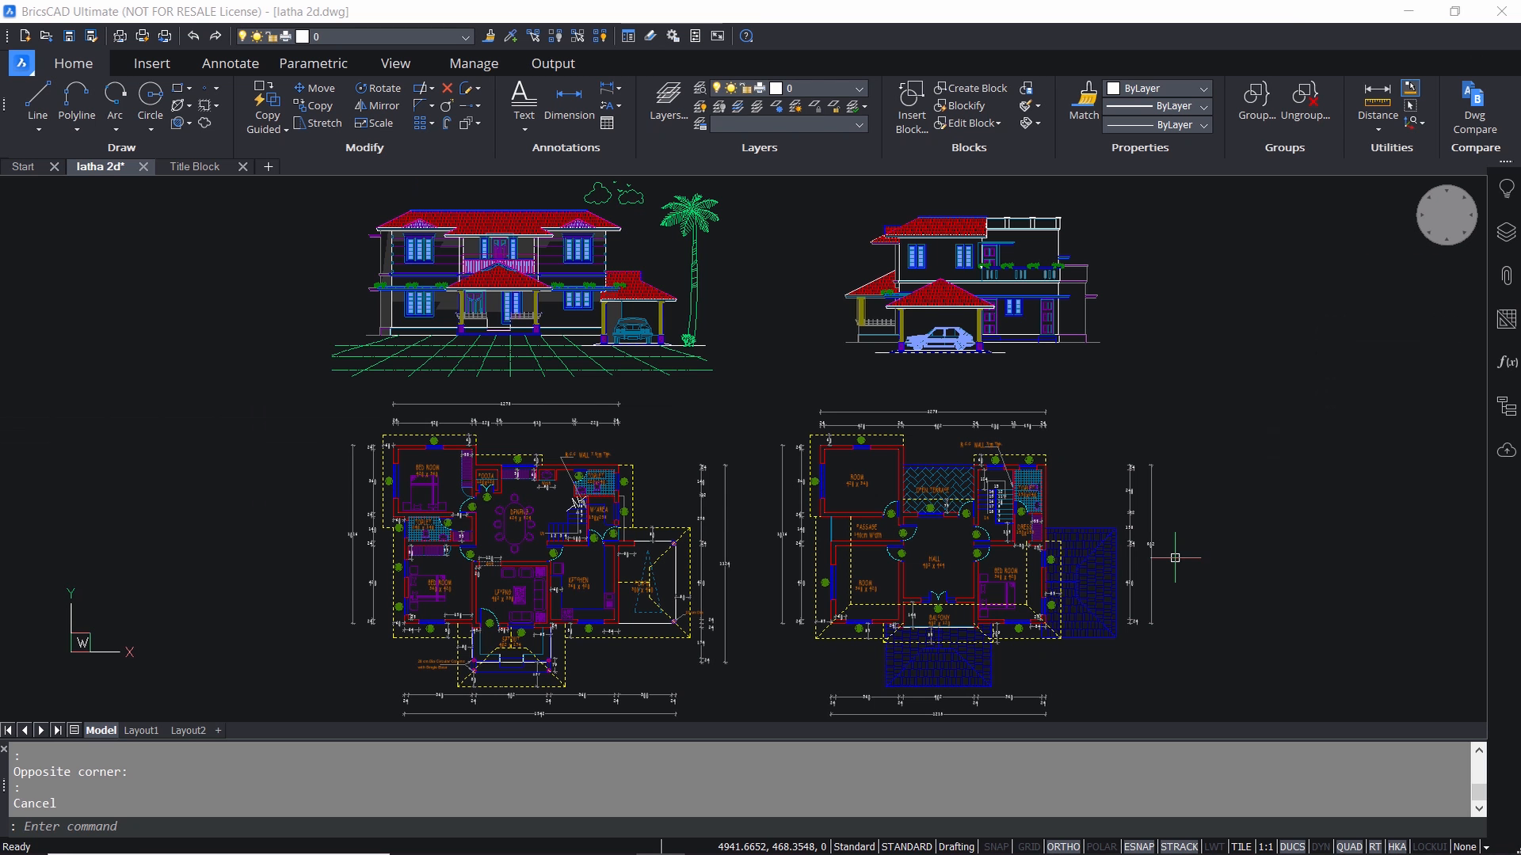
{"action": "mouse_move", "coordinate": [254, 534]}
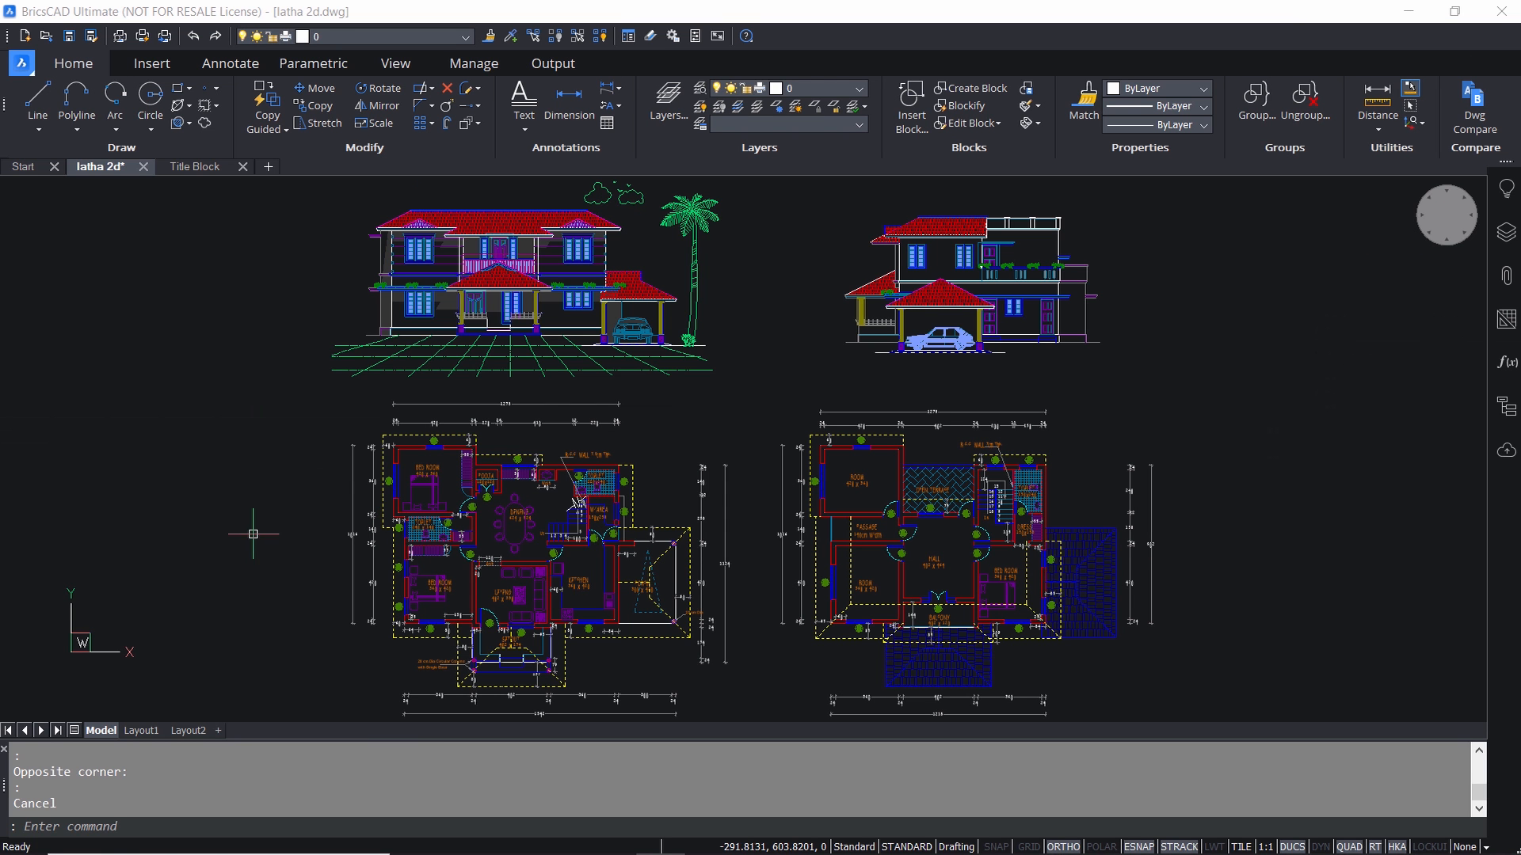
{"action": "mouse_move", "coordinate": [258, 582]}
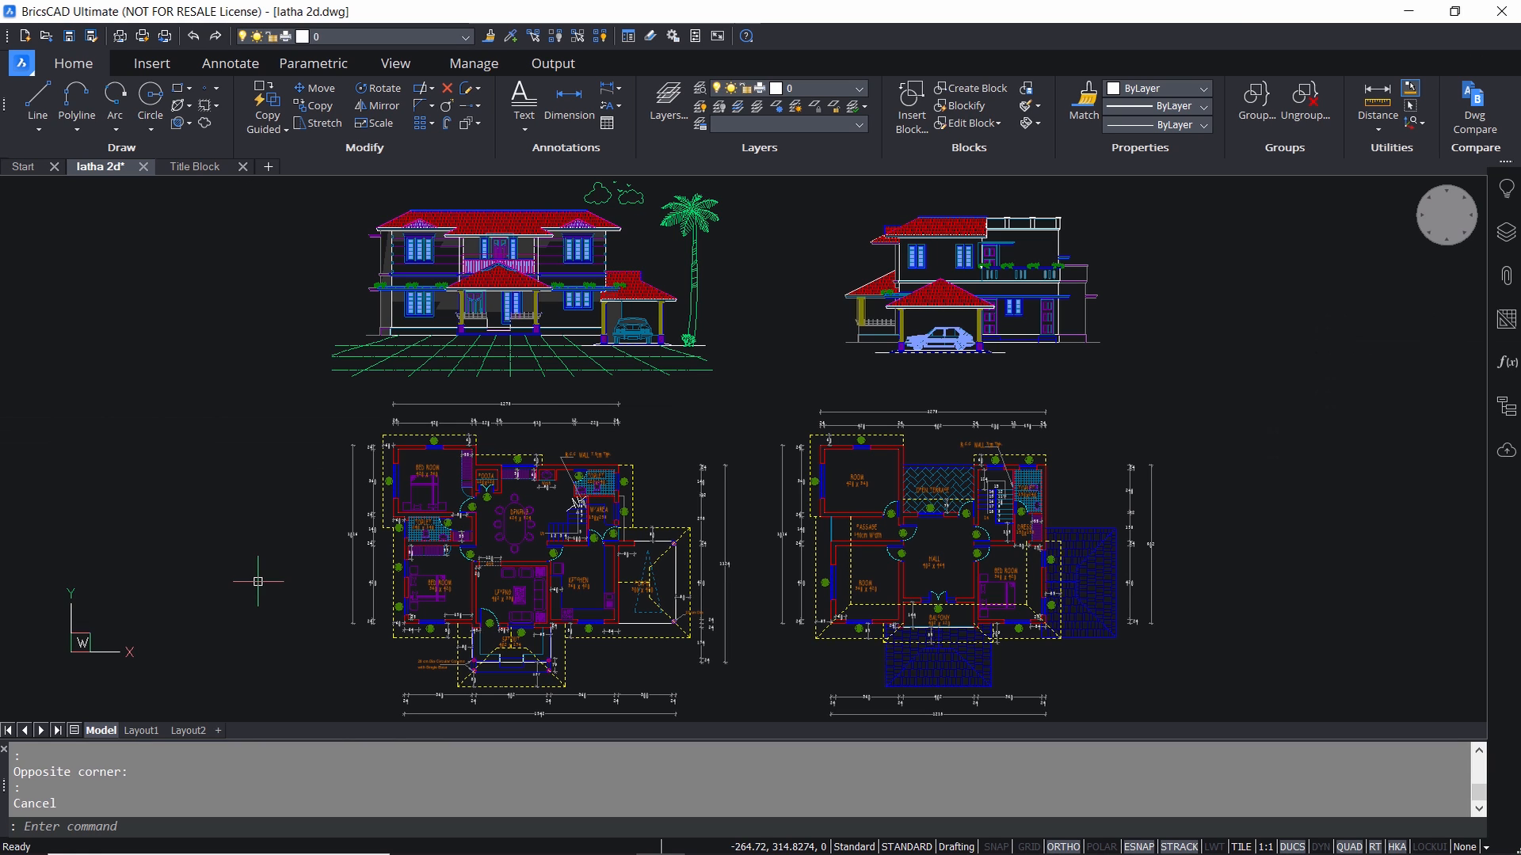
{"action": "mouse_move", "coordinate": [210, 606]}
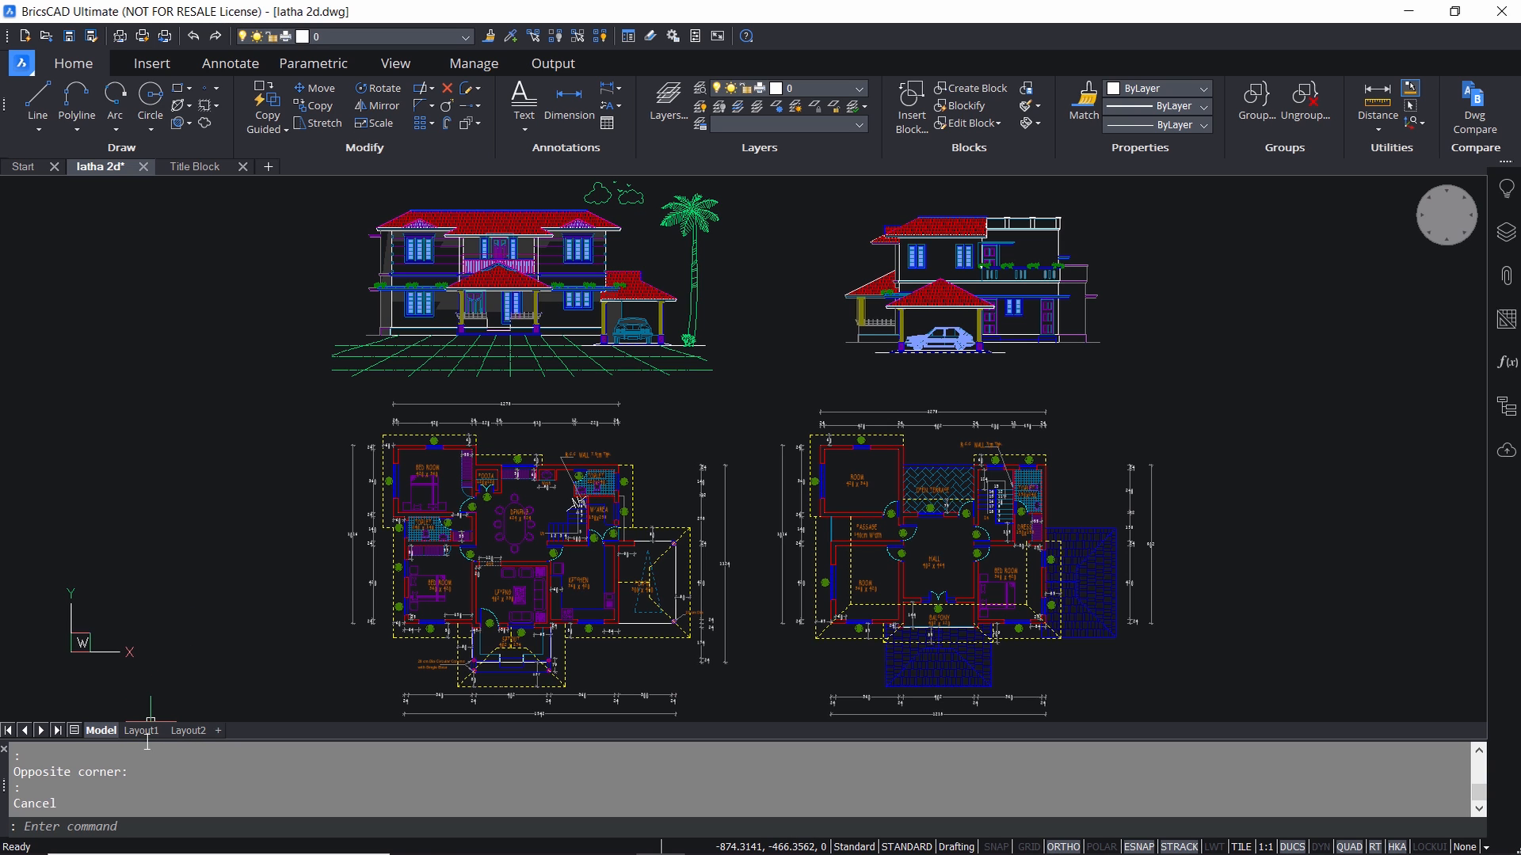
Step: Show the Layout1 paper sheet with its house plan viewport
{"action": "left_click", "coordinate": [141, 730]}
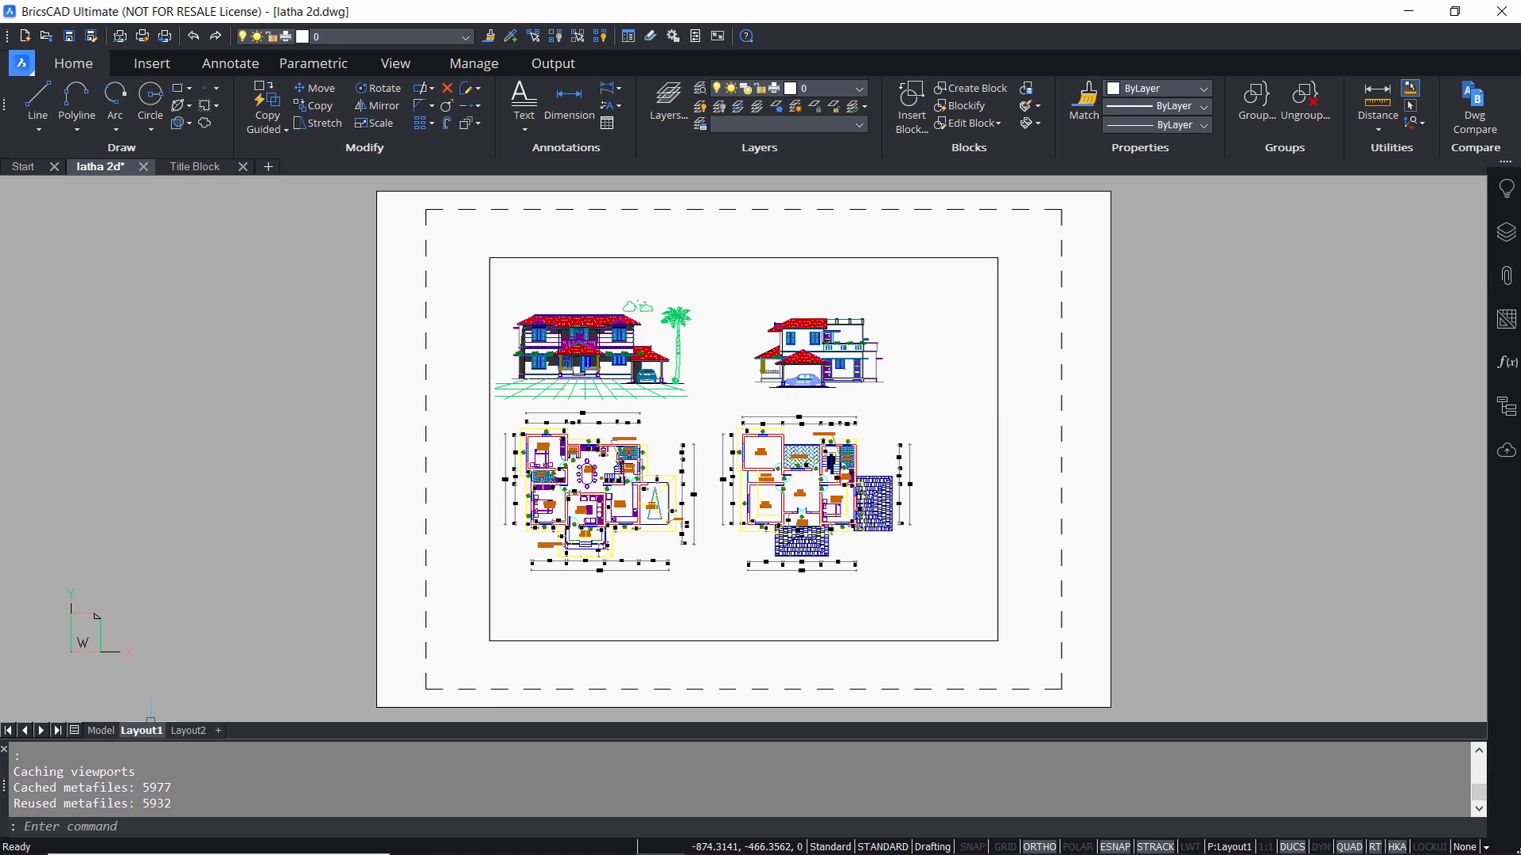
{"action": "mouse_move", "coordinate": [436, 335]}
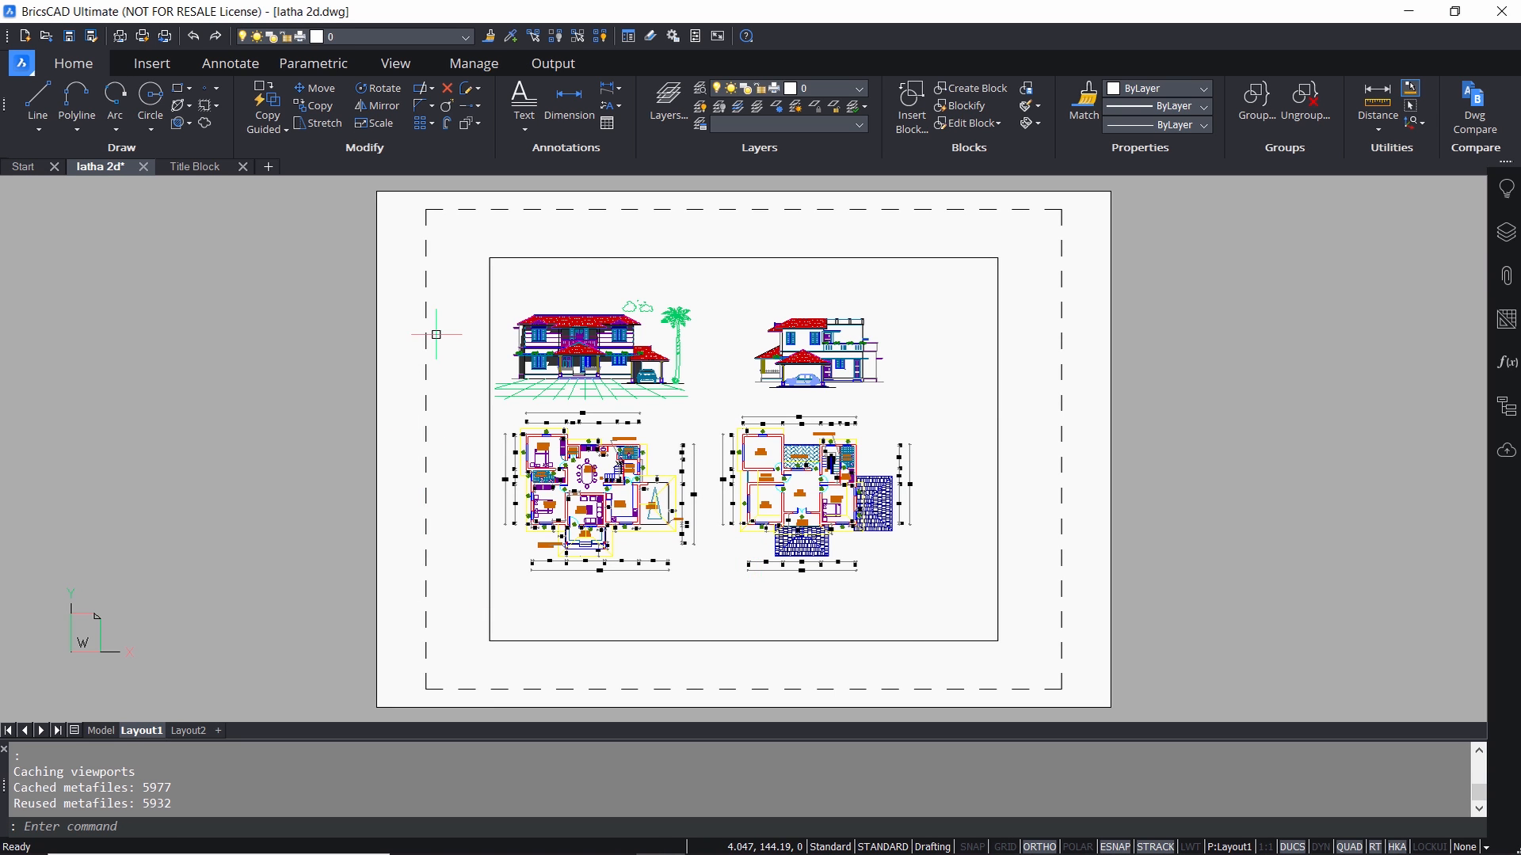
{"action": "mouse_move", "coordinate": [600, 696]}
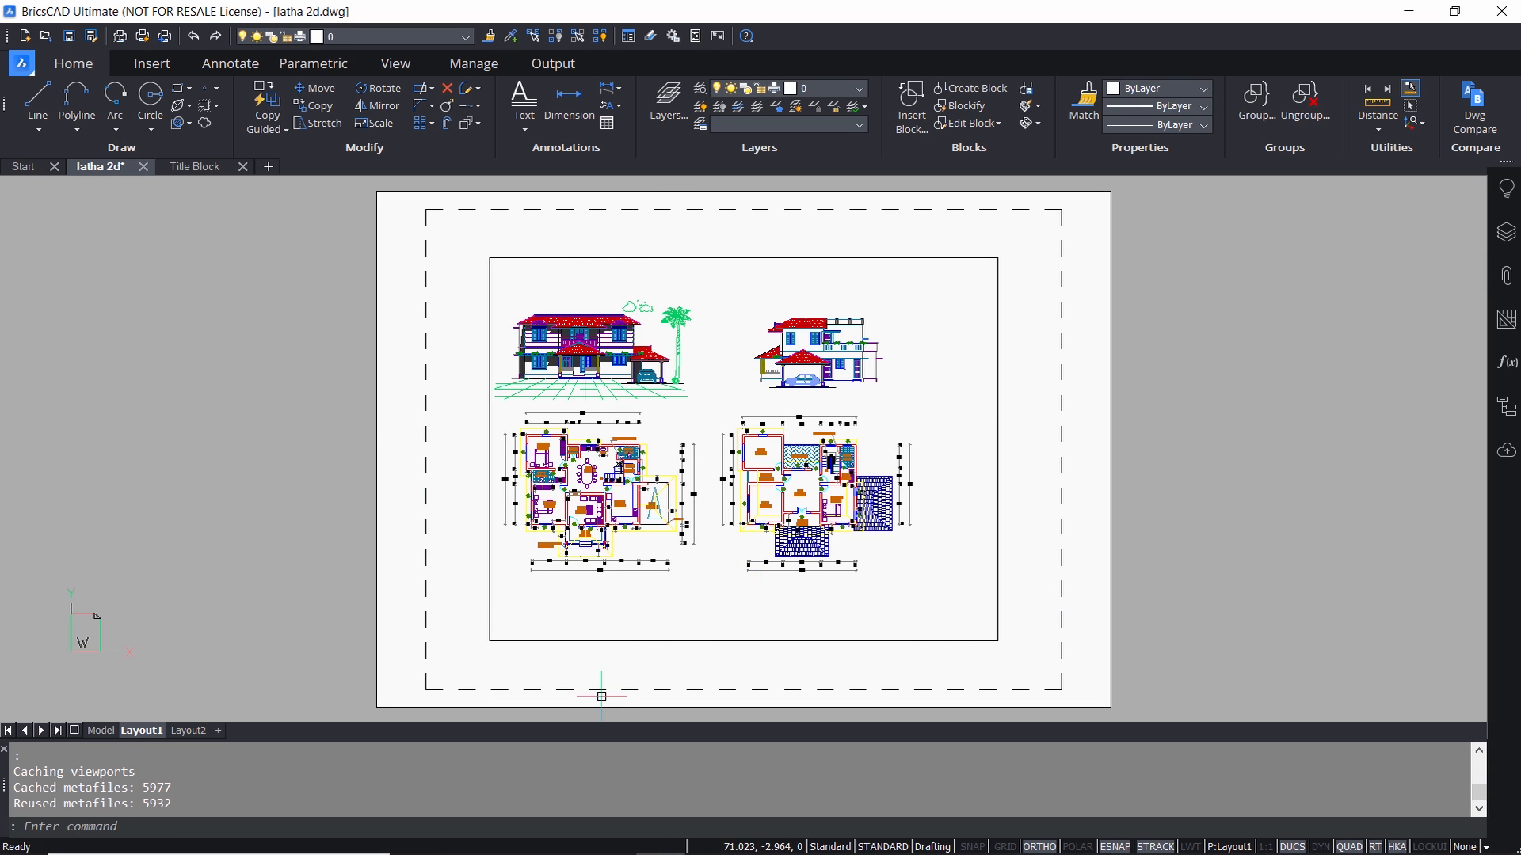
{"action": "mouse_move", "coordinate": [667, 518]}
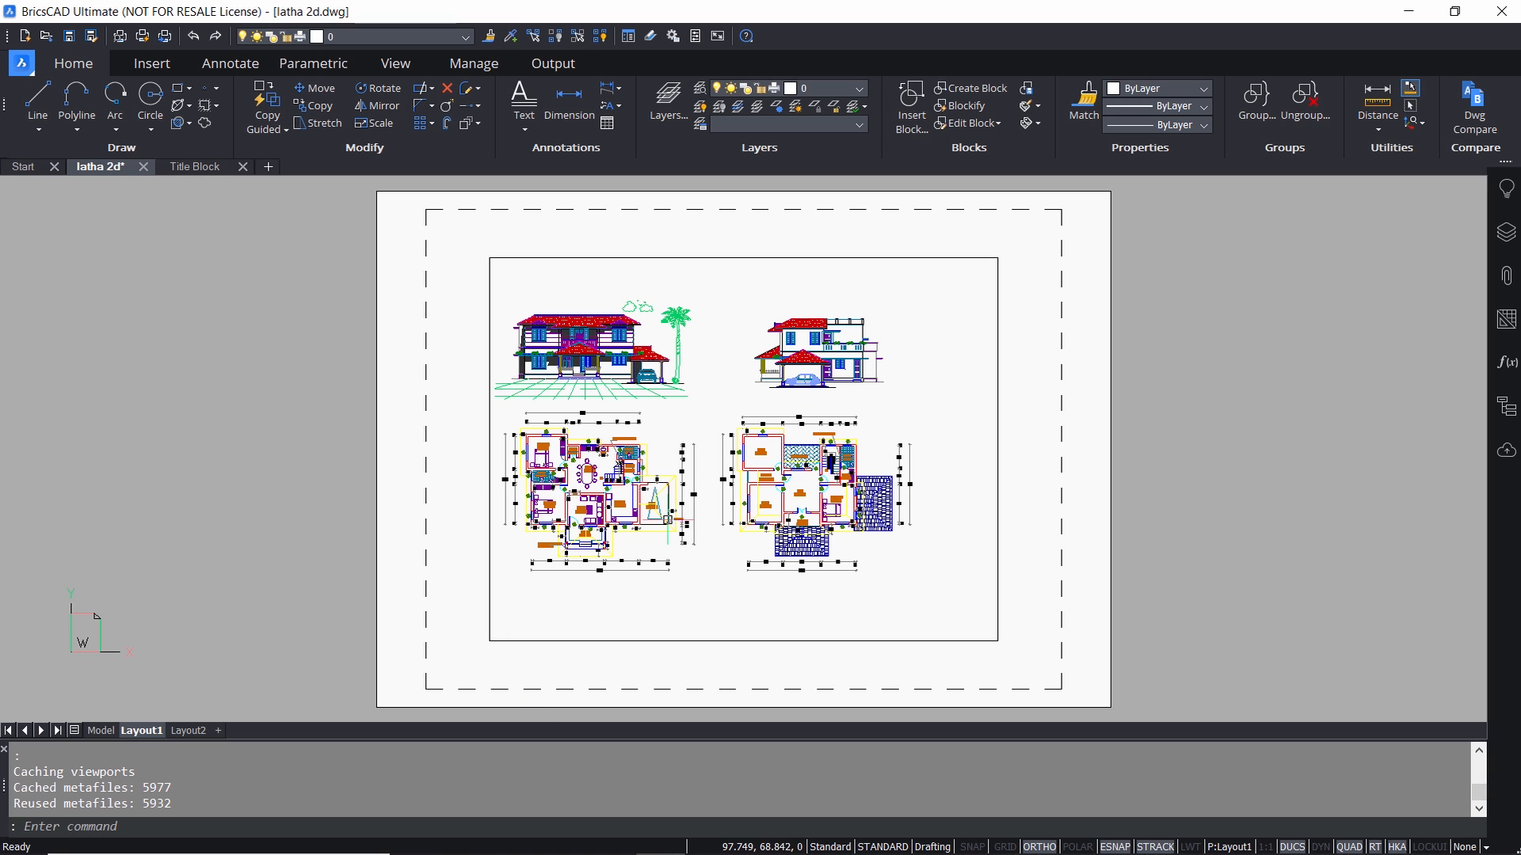
{"action": "mouse_move", "coordinate": [596, 381]}
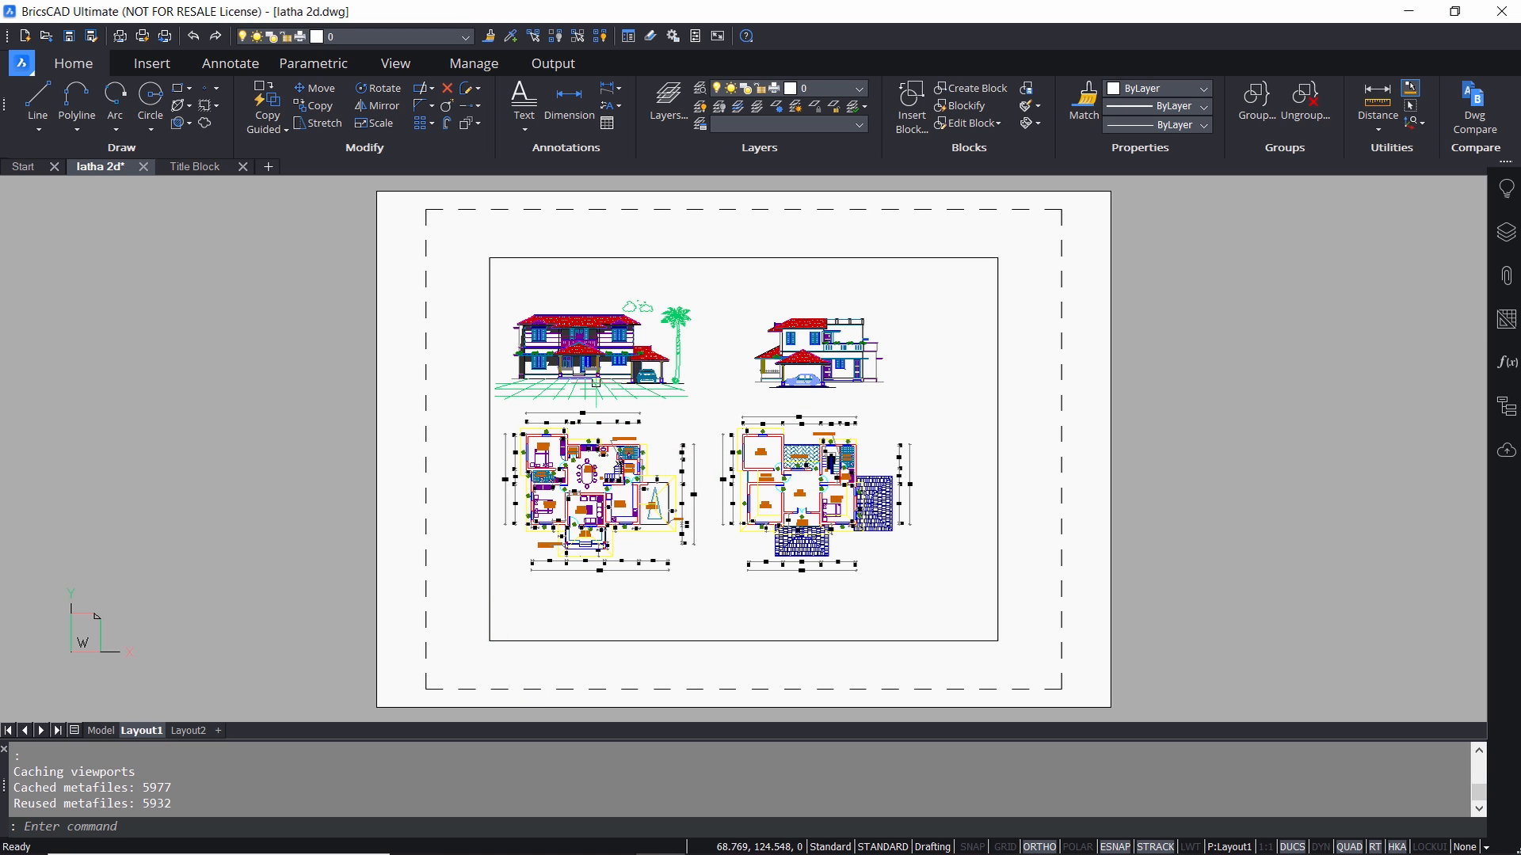
{"action": "mouse_move", "coordinate": [791, 407]}
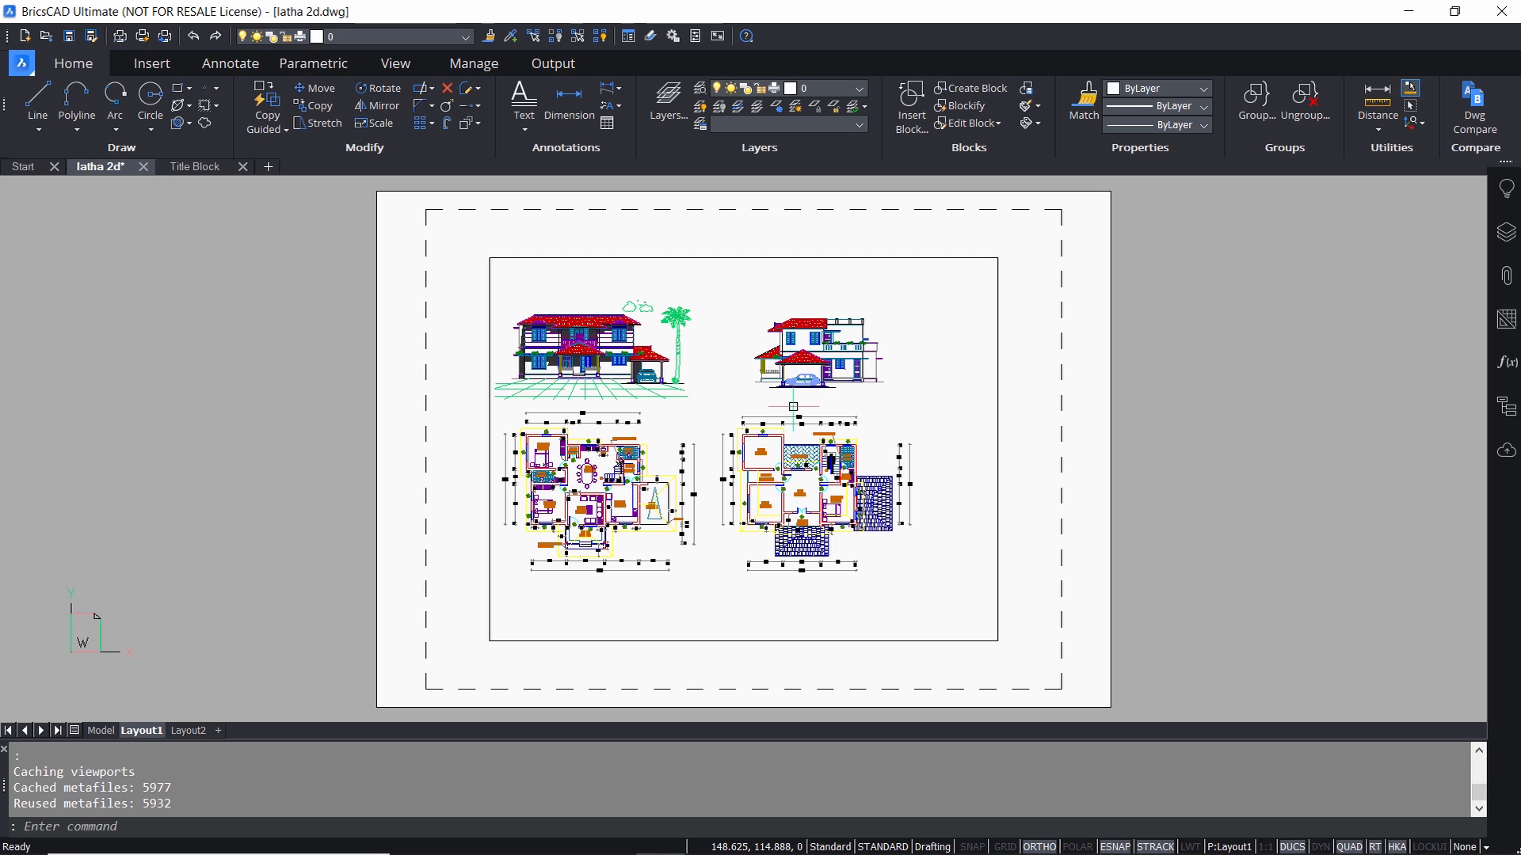
{"action": "mouse_move", "coordinate": [467, 524]}
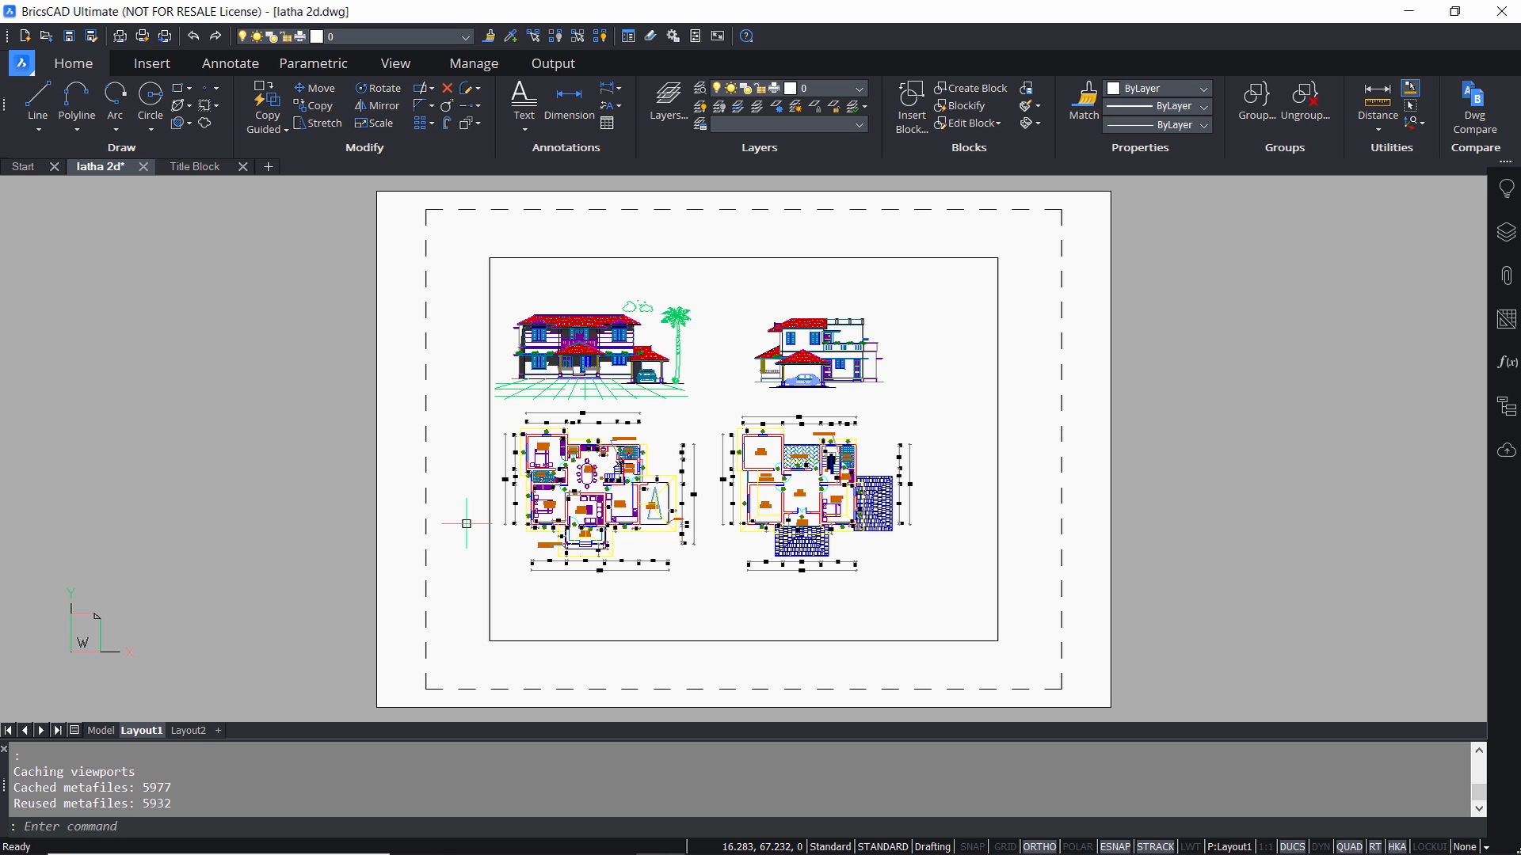
{"action": "left_click", "coordinate": [395, 63]}
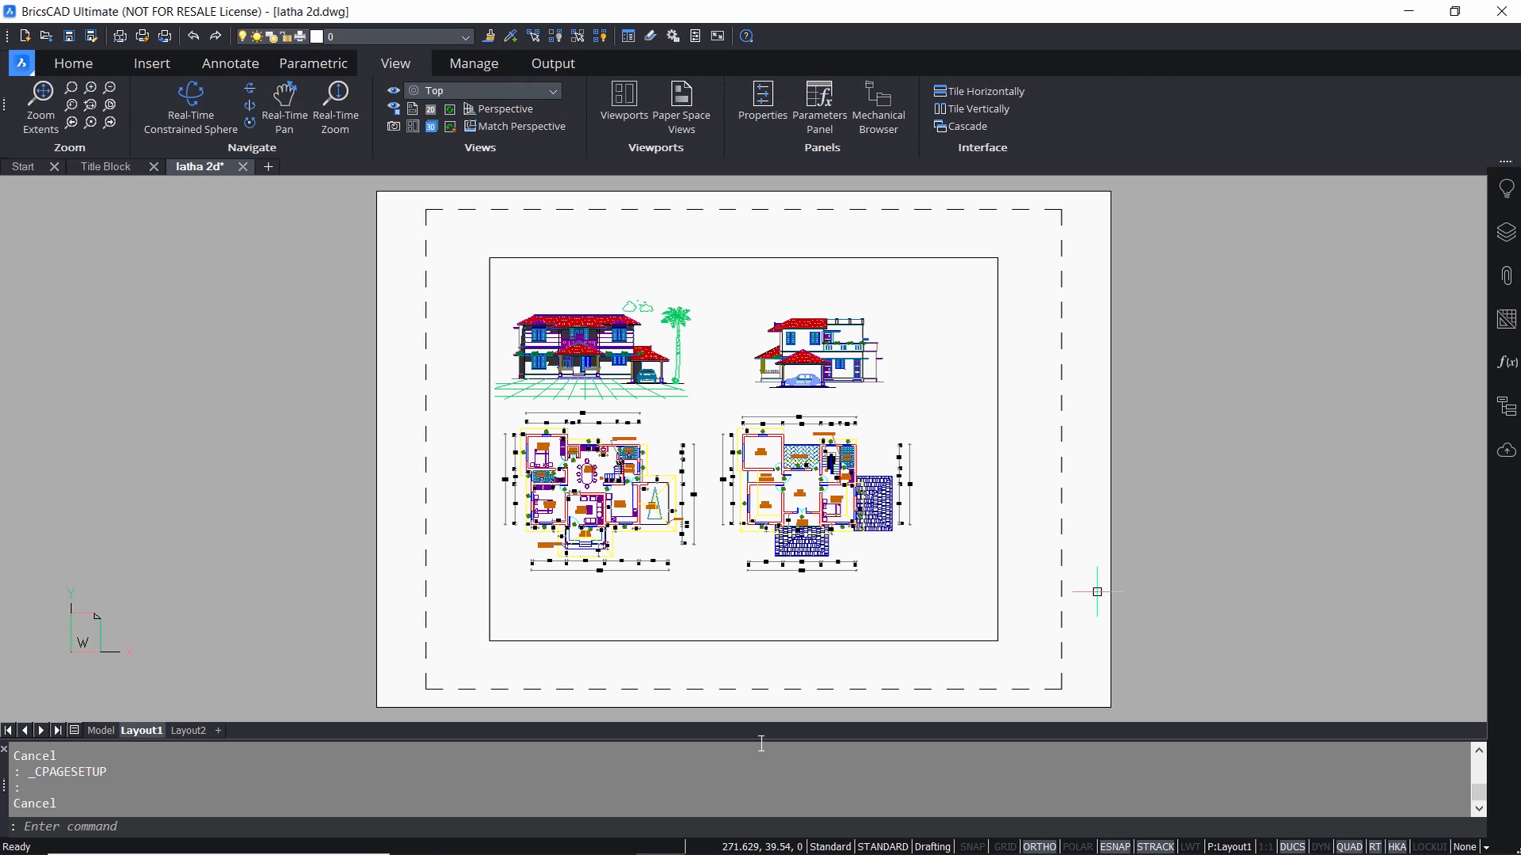
{"action": "mouse_move", "coordinate": [614, 666]}
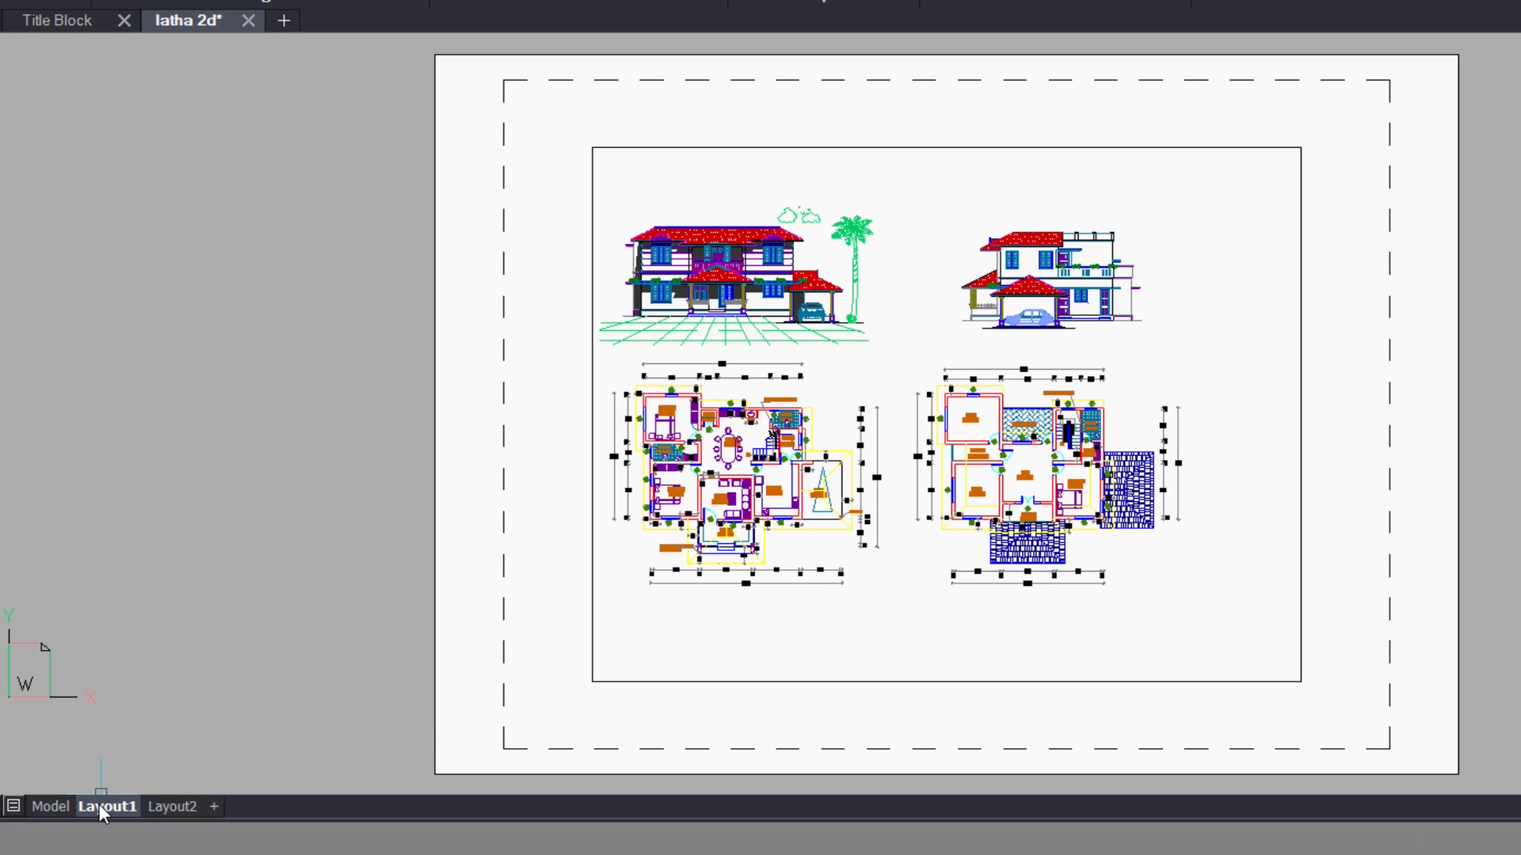
Step: Apply a Layout1 page setup of Print As PDF.pc3, ISO A3 landscape, default.ctb
{"action": "right_click", "coordinate": [107, 807]}
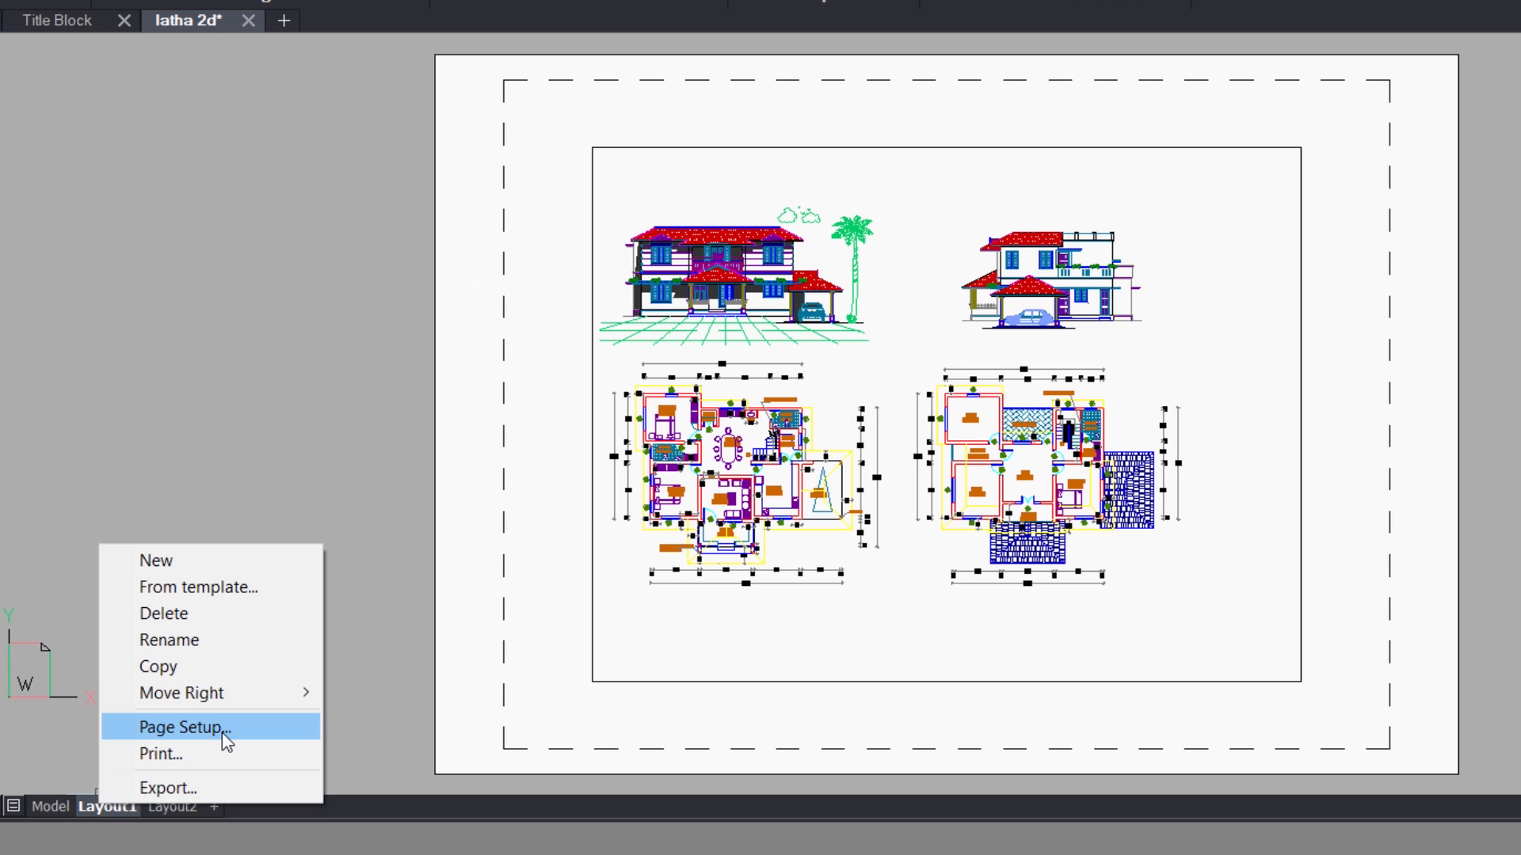
{"action": "left_click", "coordinate": [183, 726]}
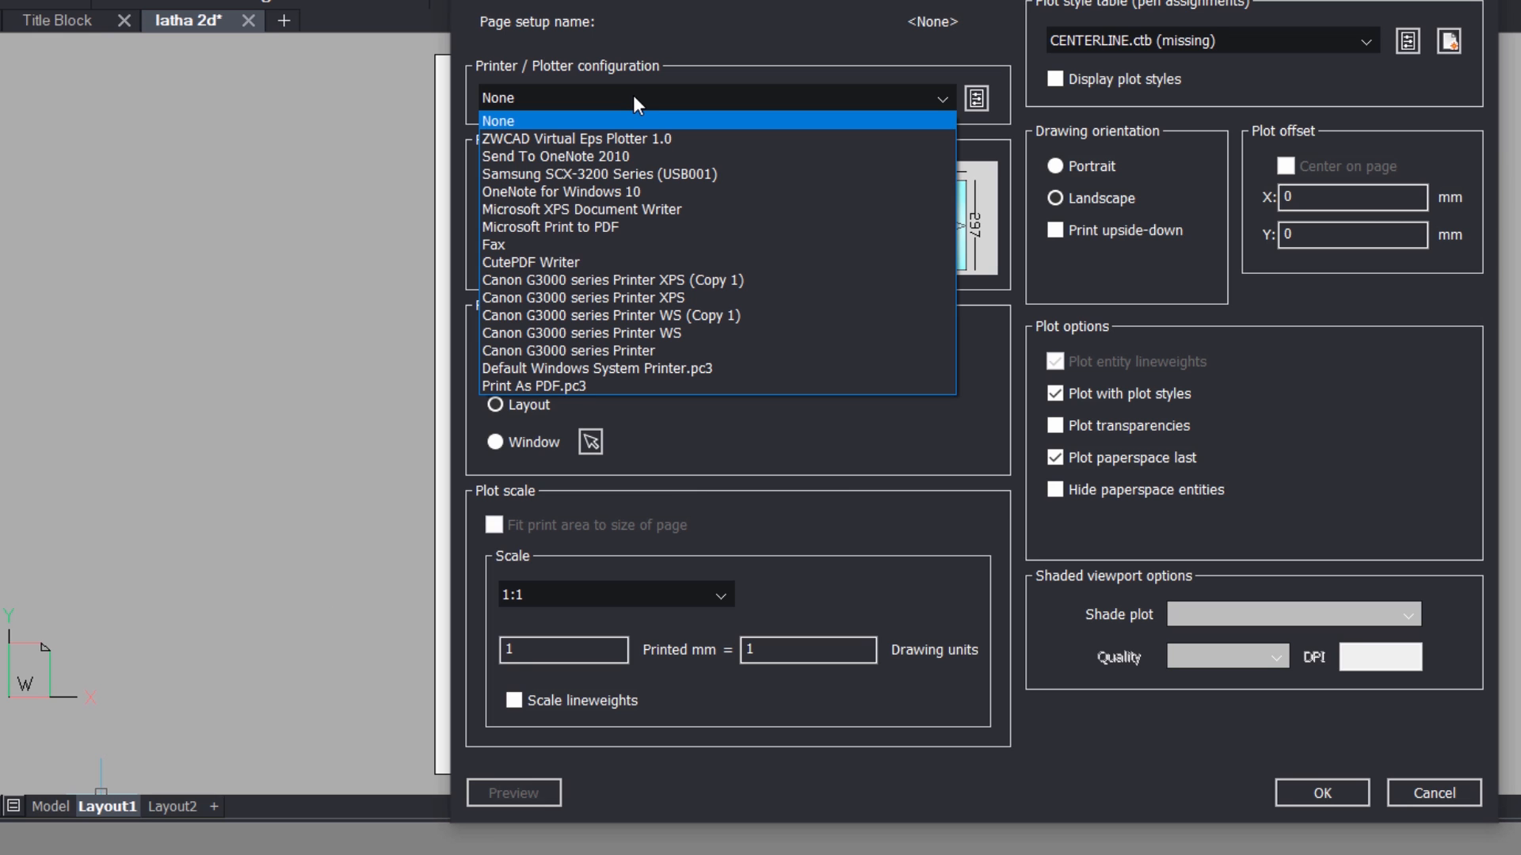
{"action": "mouse_move", "coordinate": [583, 298]}
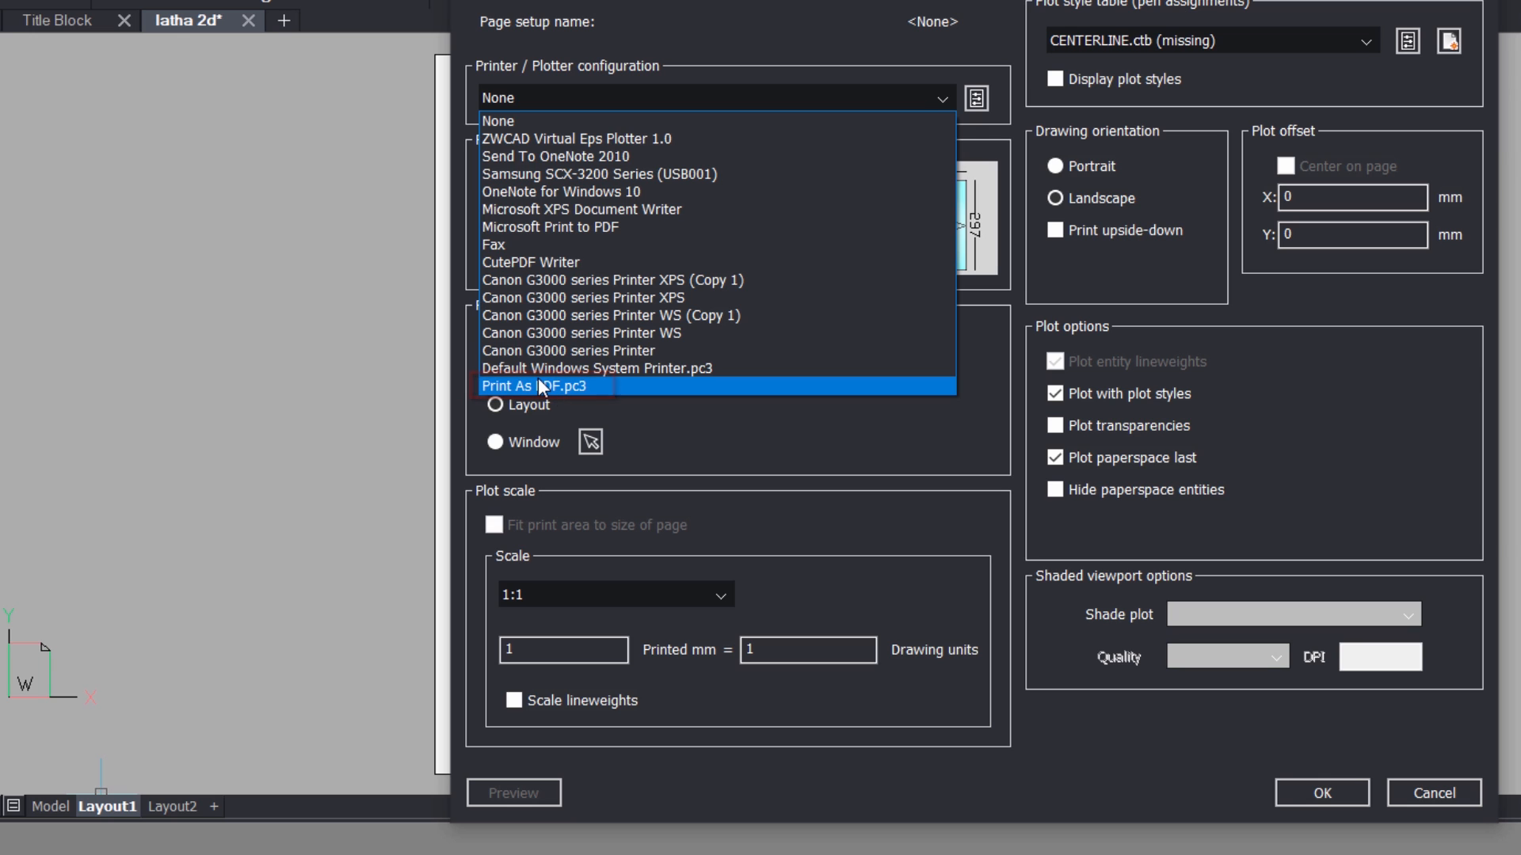
{"action": "left_click", "coordinate": [532, 385]}
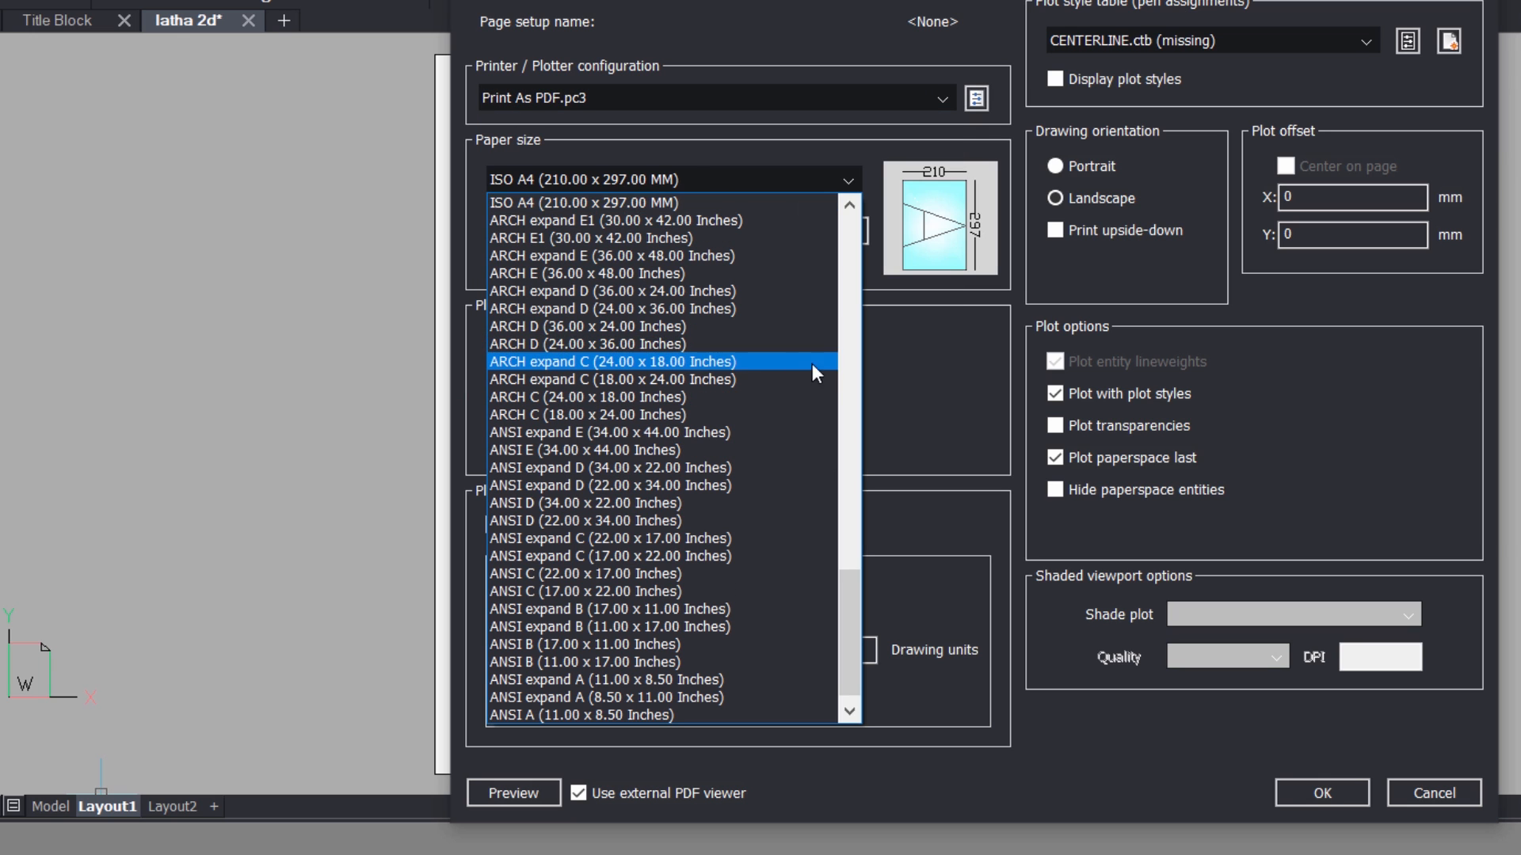
{"action": "scroll", "scroll_direction": "up", "scroll_amount": 3}
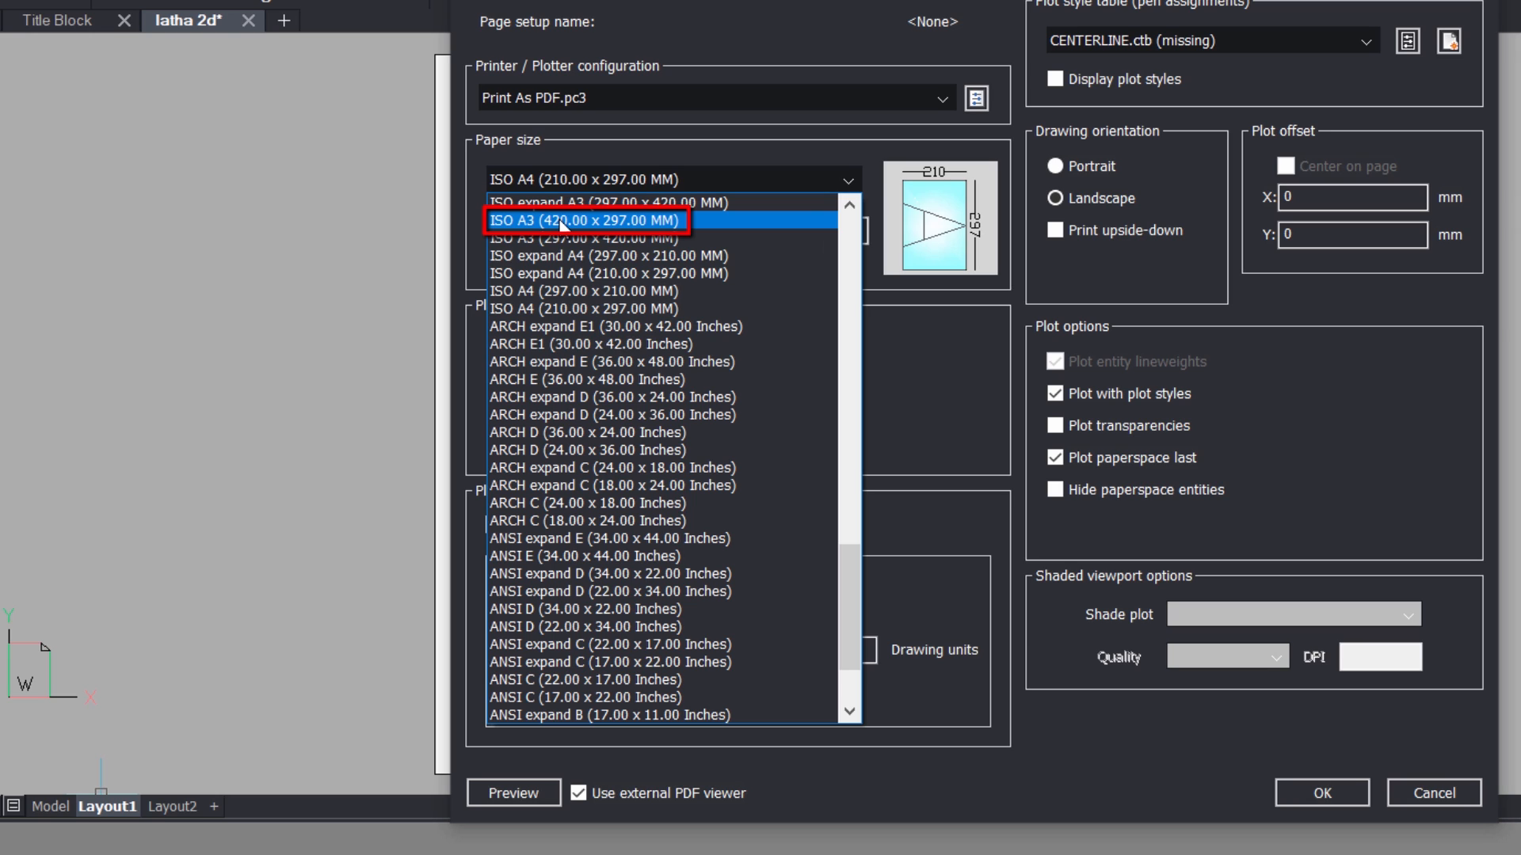
{"action": "left_click", "coordinate": [585, 221]}
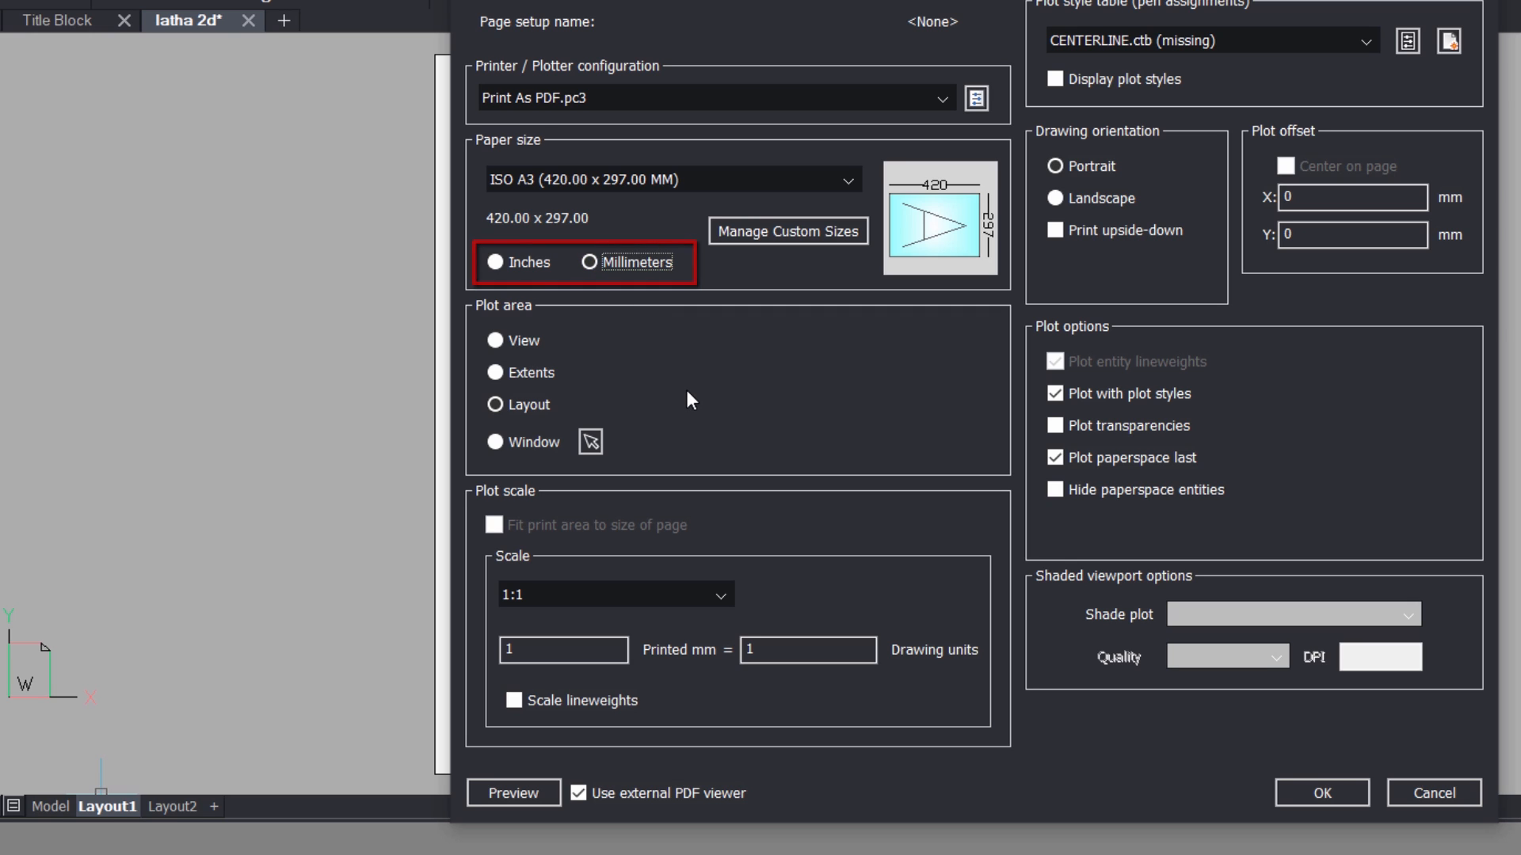
{"action": "left_click", "coordinate": [496, 405]}
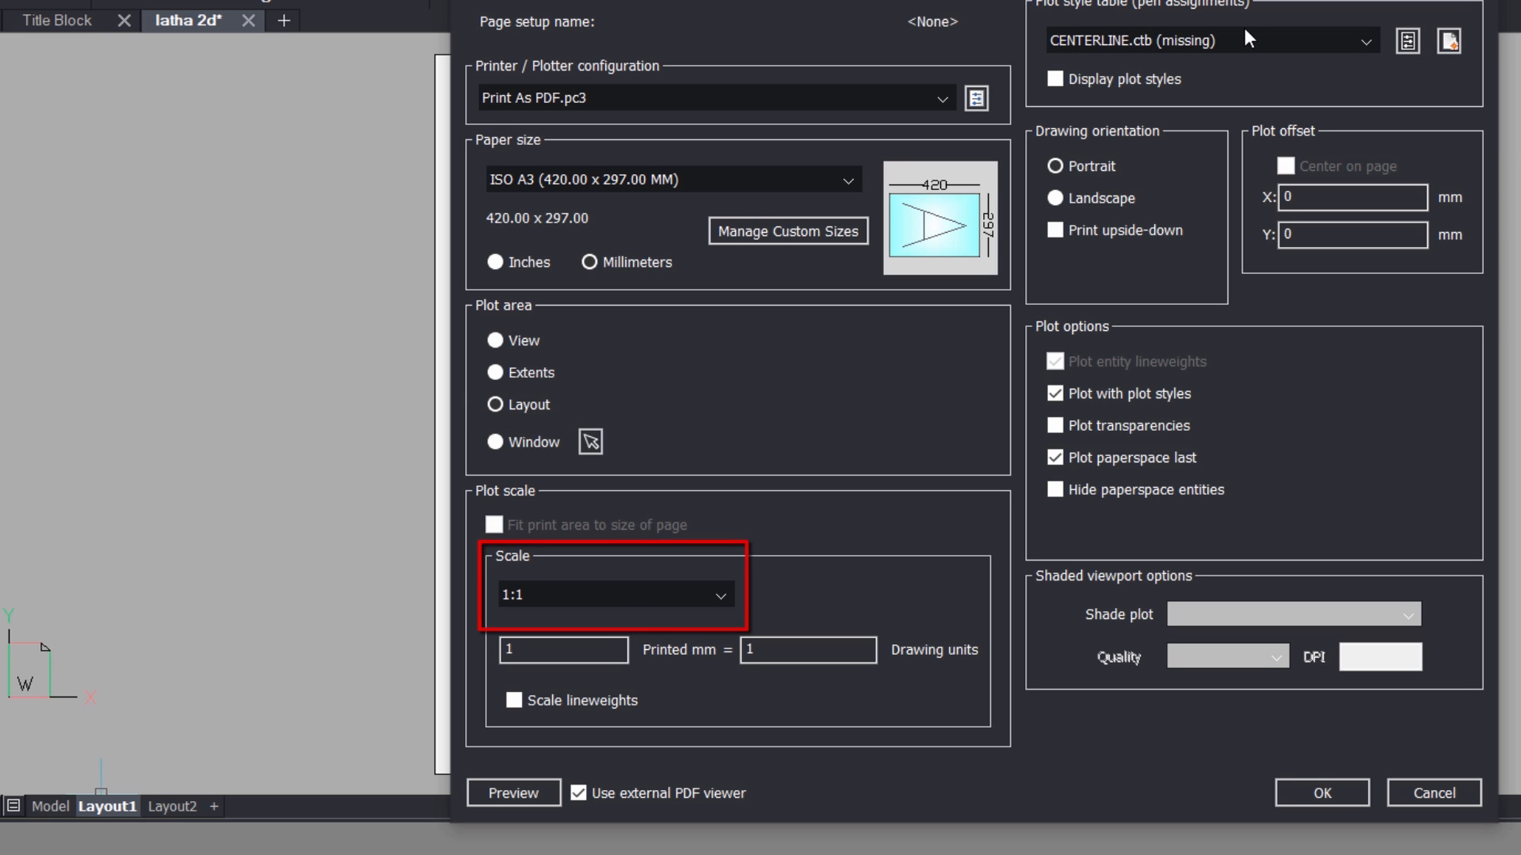
{"action": "left_click", "coordinate": [1363, 40]}
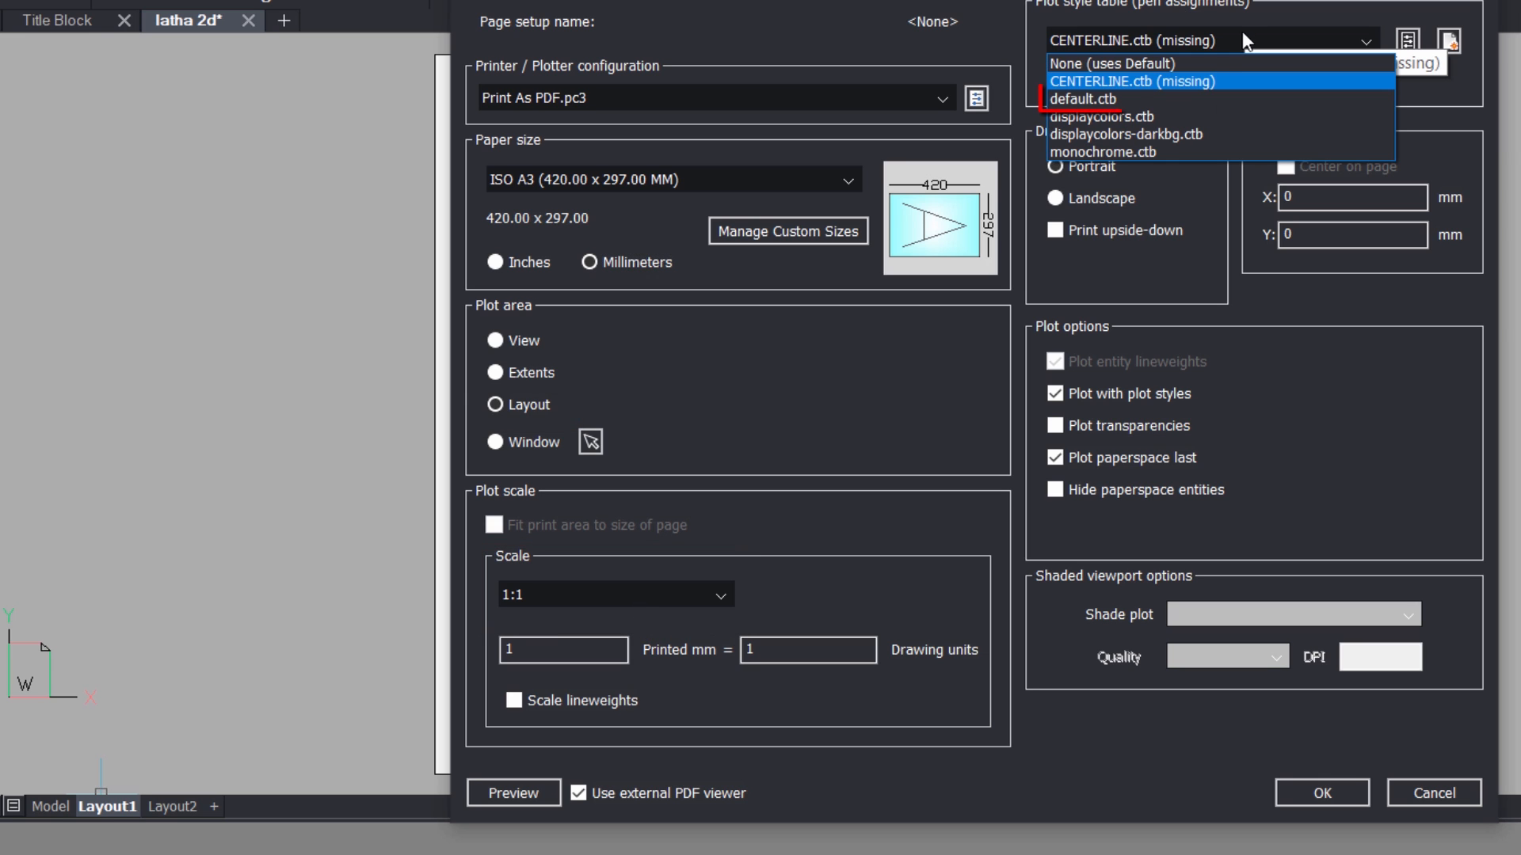
{"action": "left_click", "coordinate": [1080, 98]}
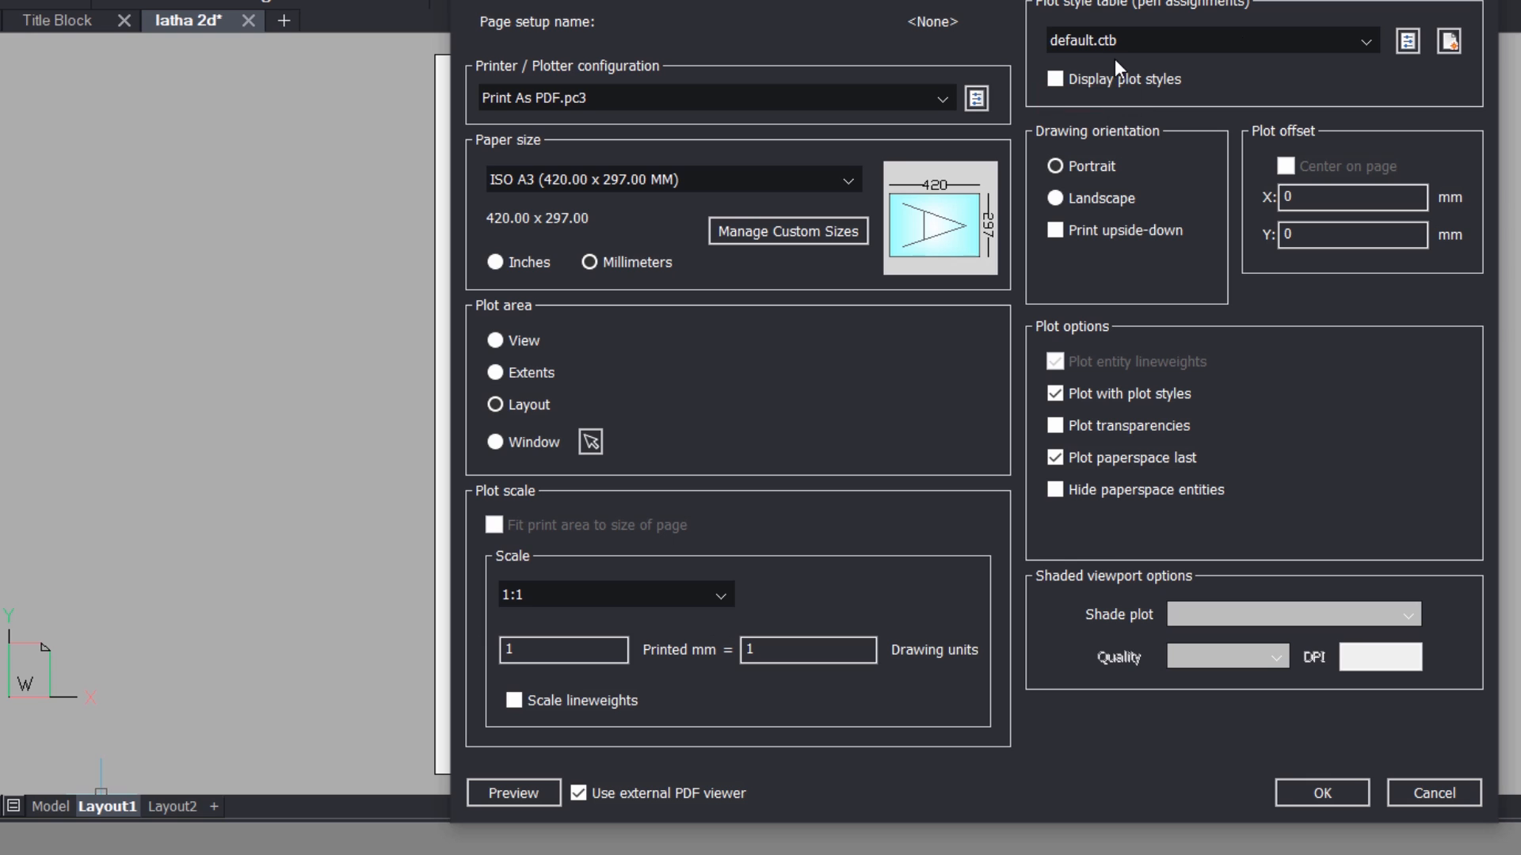
{"action": "left_click", "coordinate": [1055, 198]}
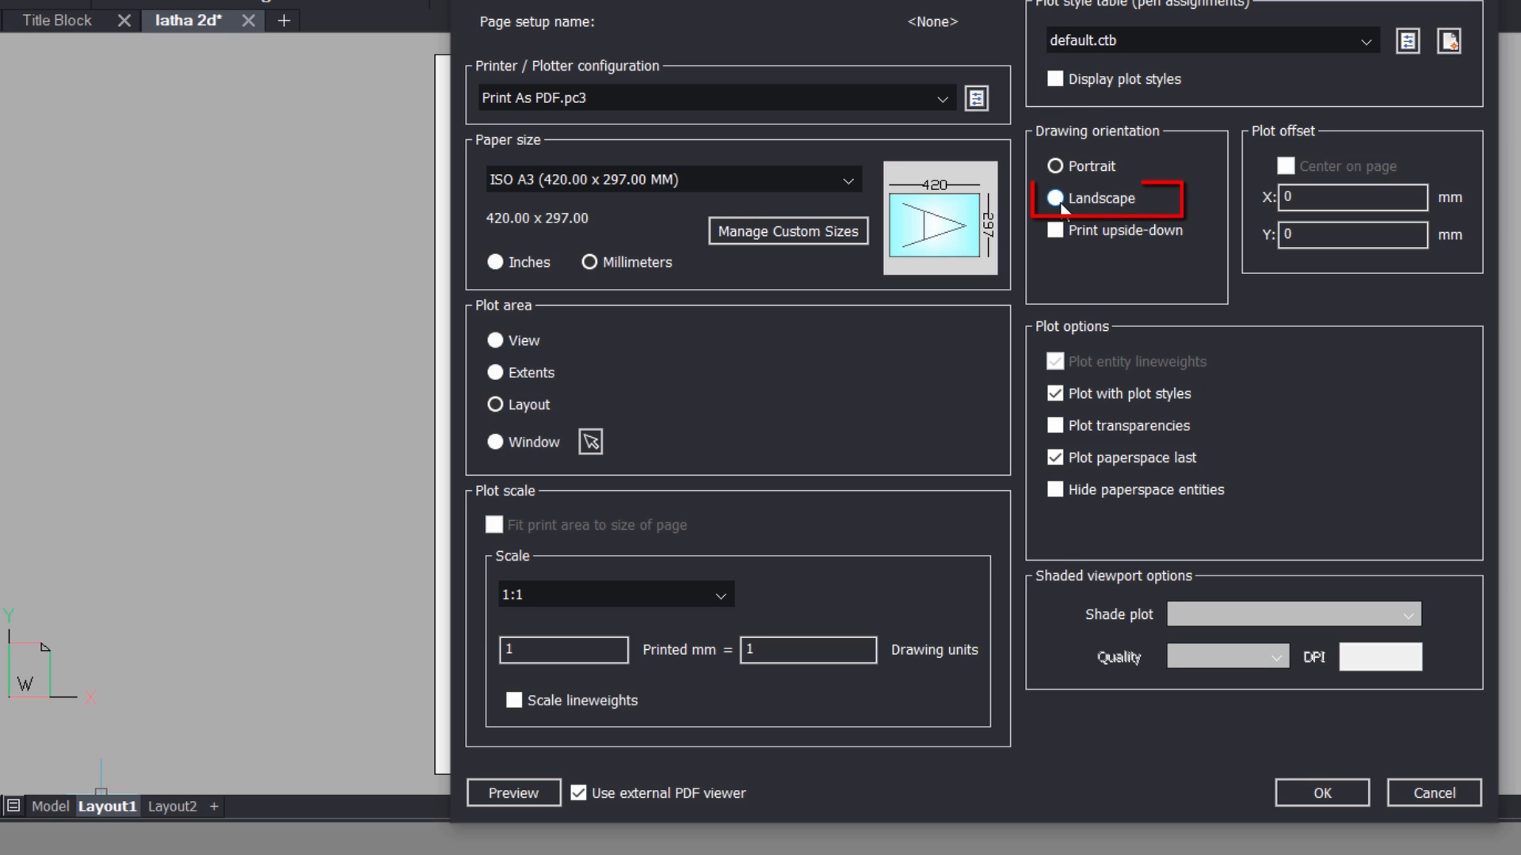
{"action": "left_click", "coordinate": [1056, 198]}
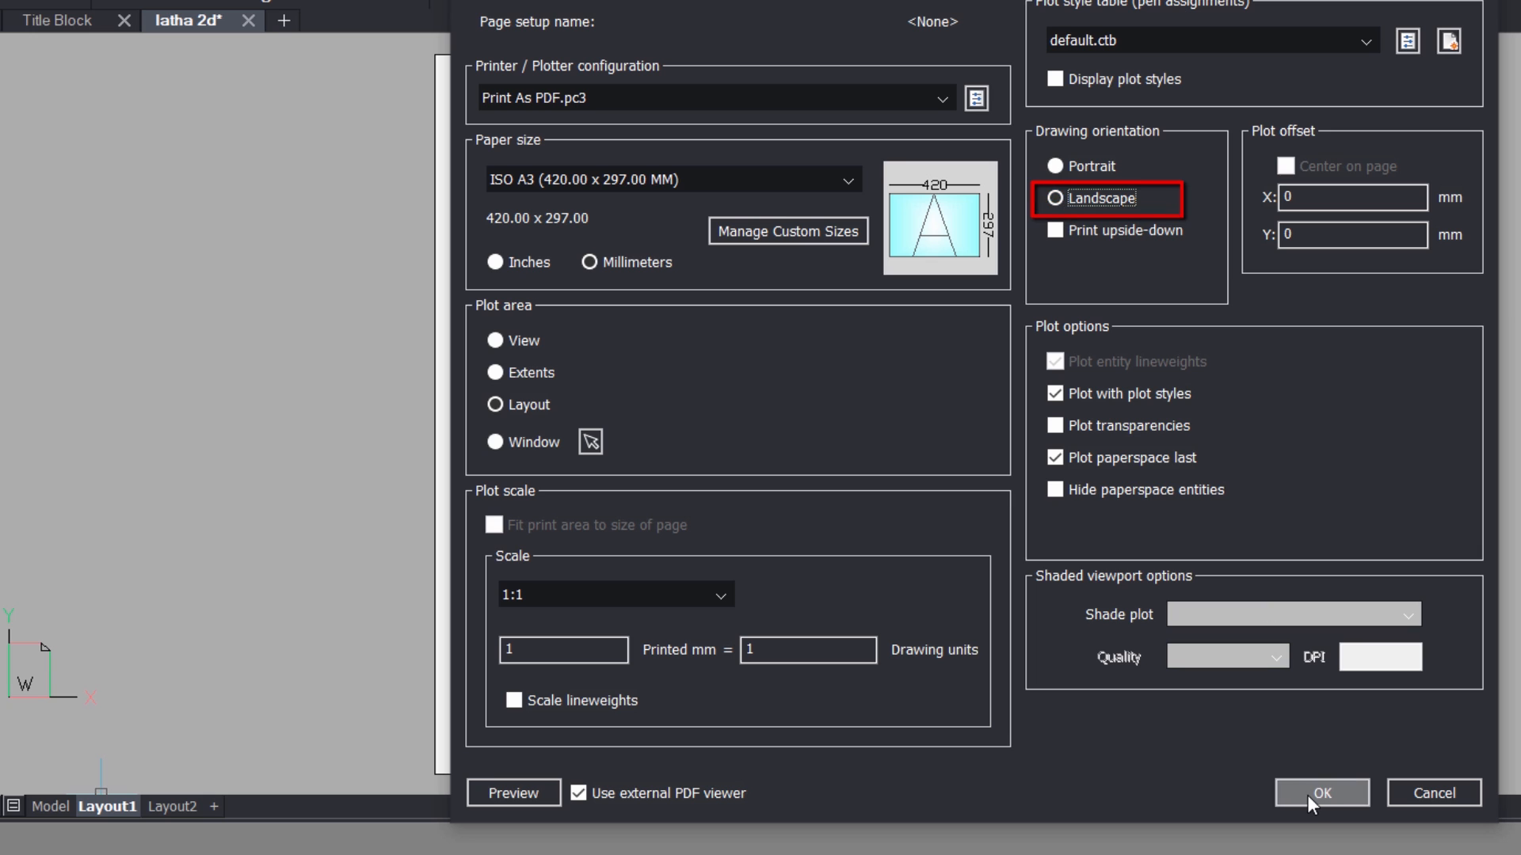
{"action": "left_click", "coordinate": [1322, 793]}
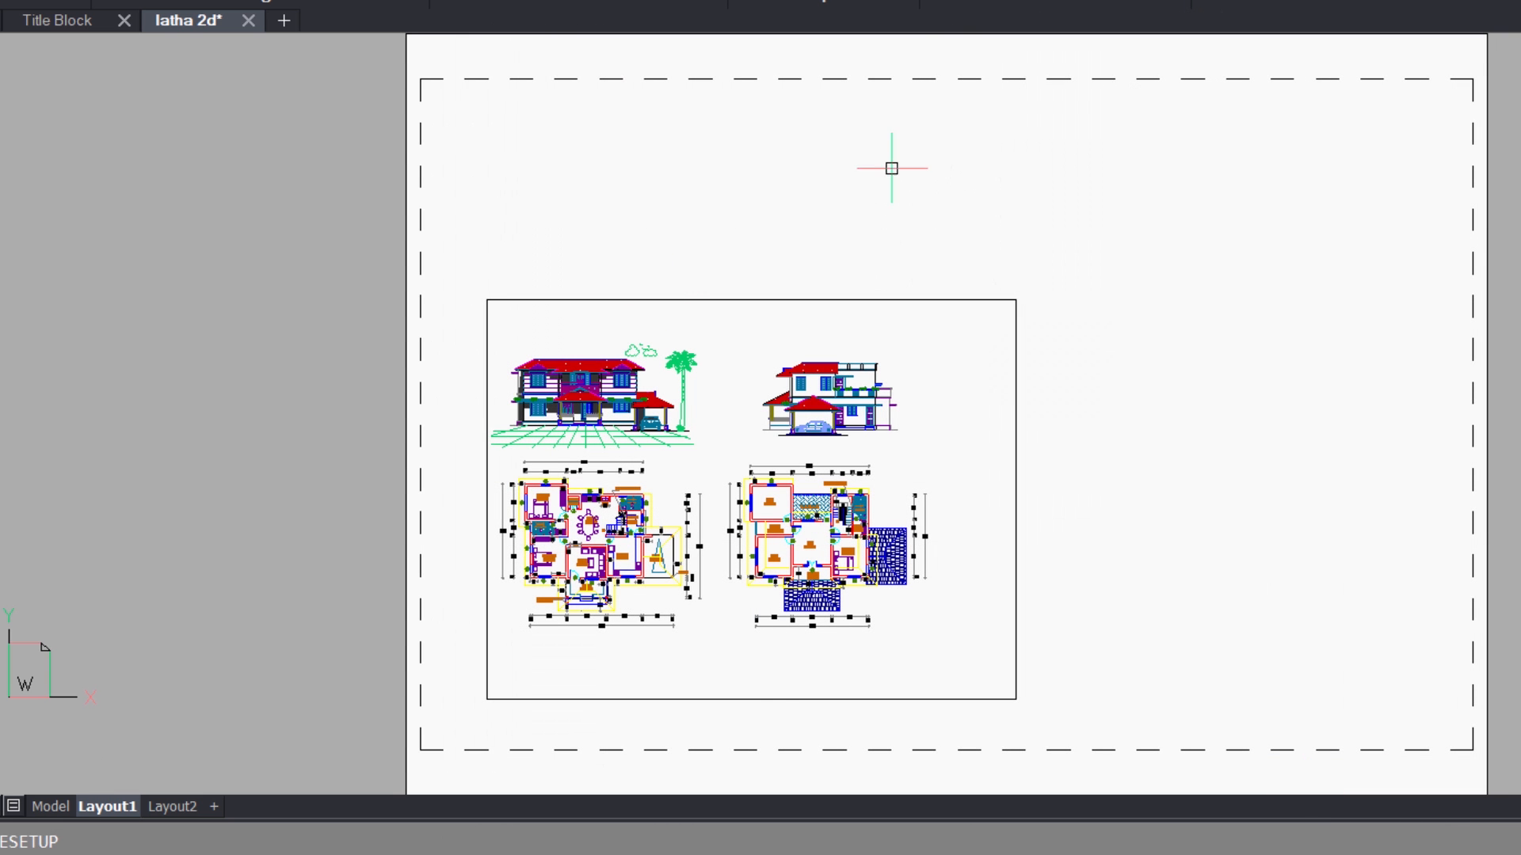
{"action": "mouse_move", "coordinate": [1268, 341]}
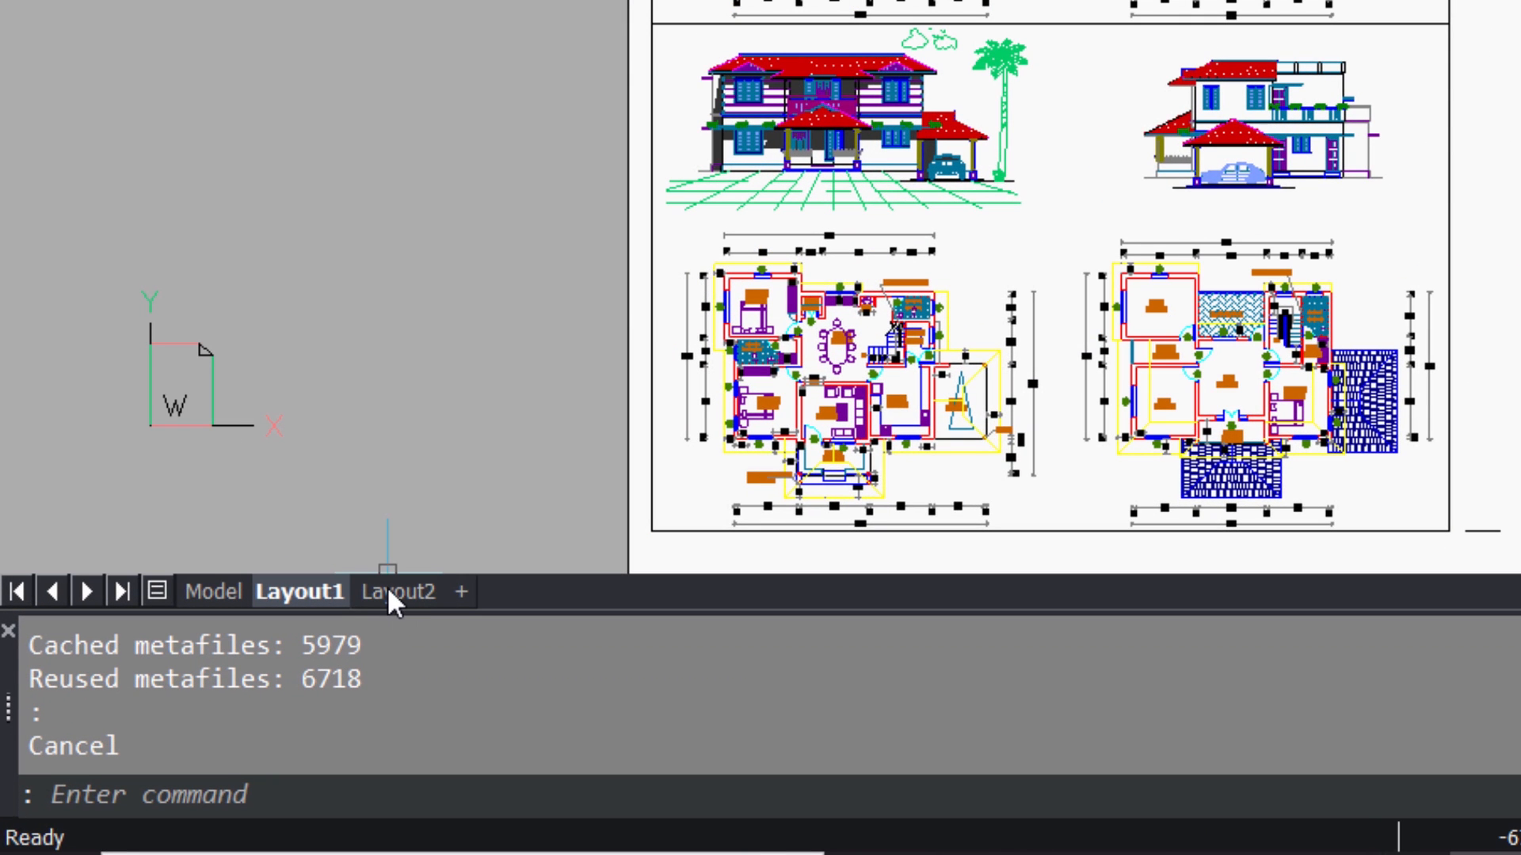
Step: Open Layout2's page setup and cancel it without changes
{"action": "right_click", "coordinate": [398, 592]}
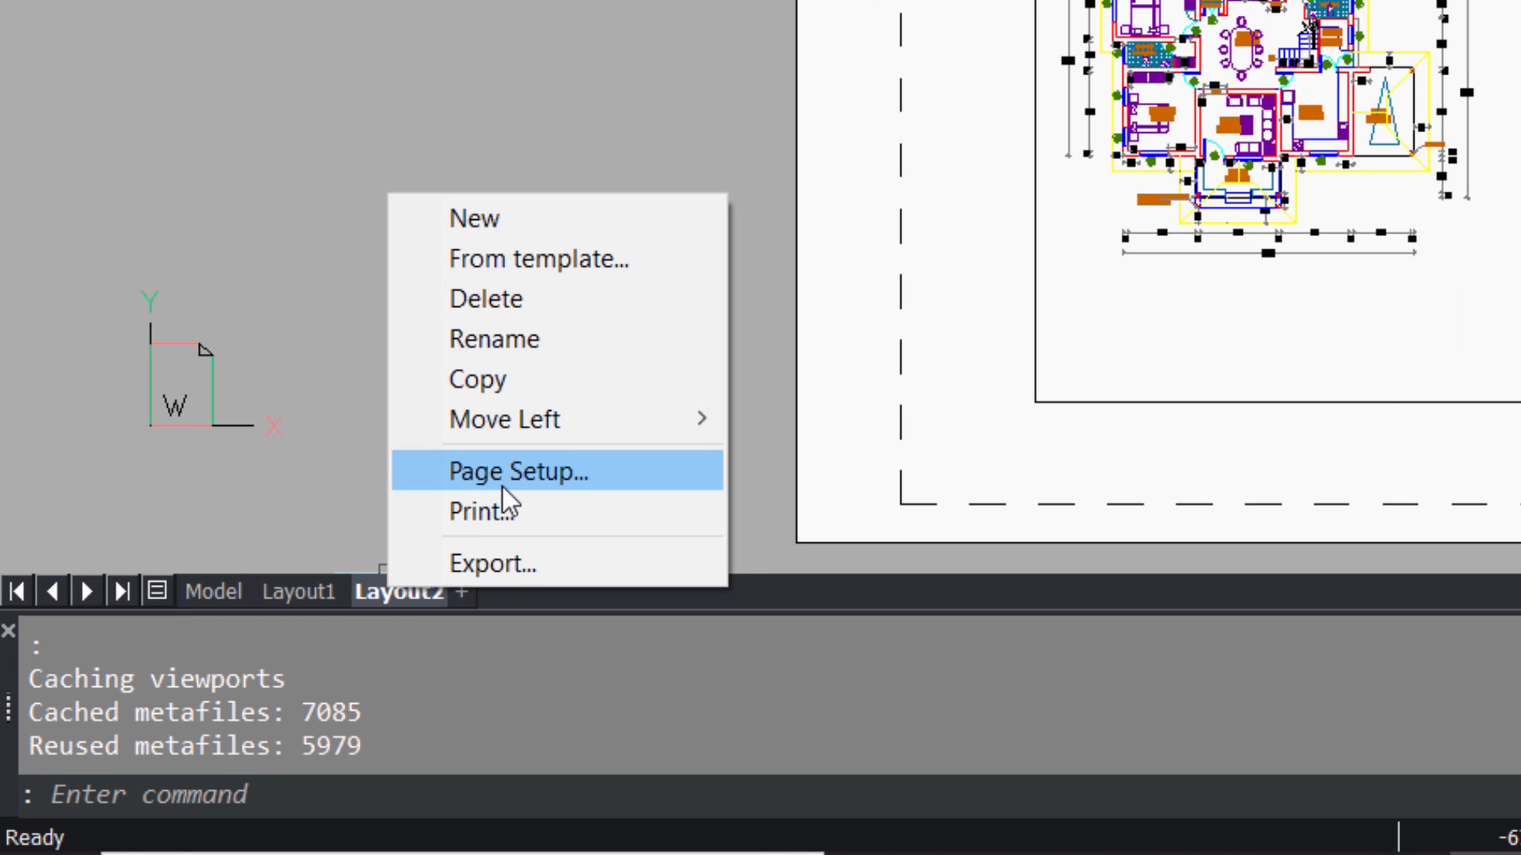
{"action": "left_click", "coordinate": [517, 472]}
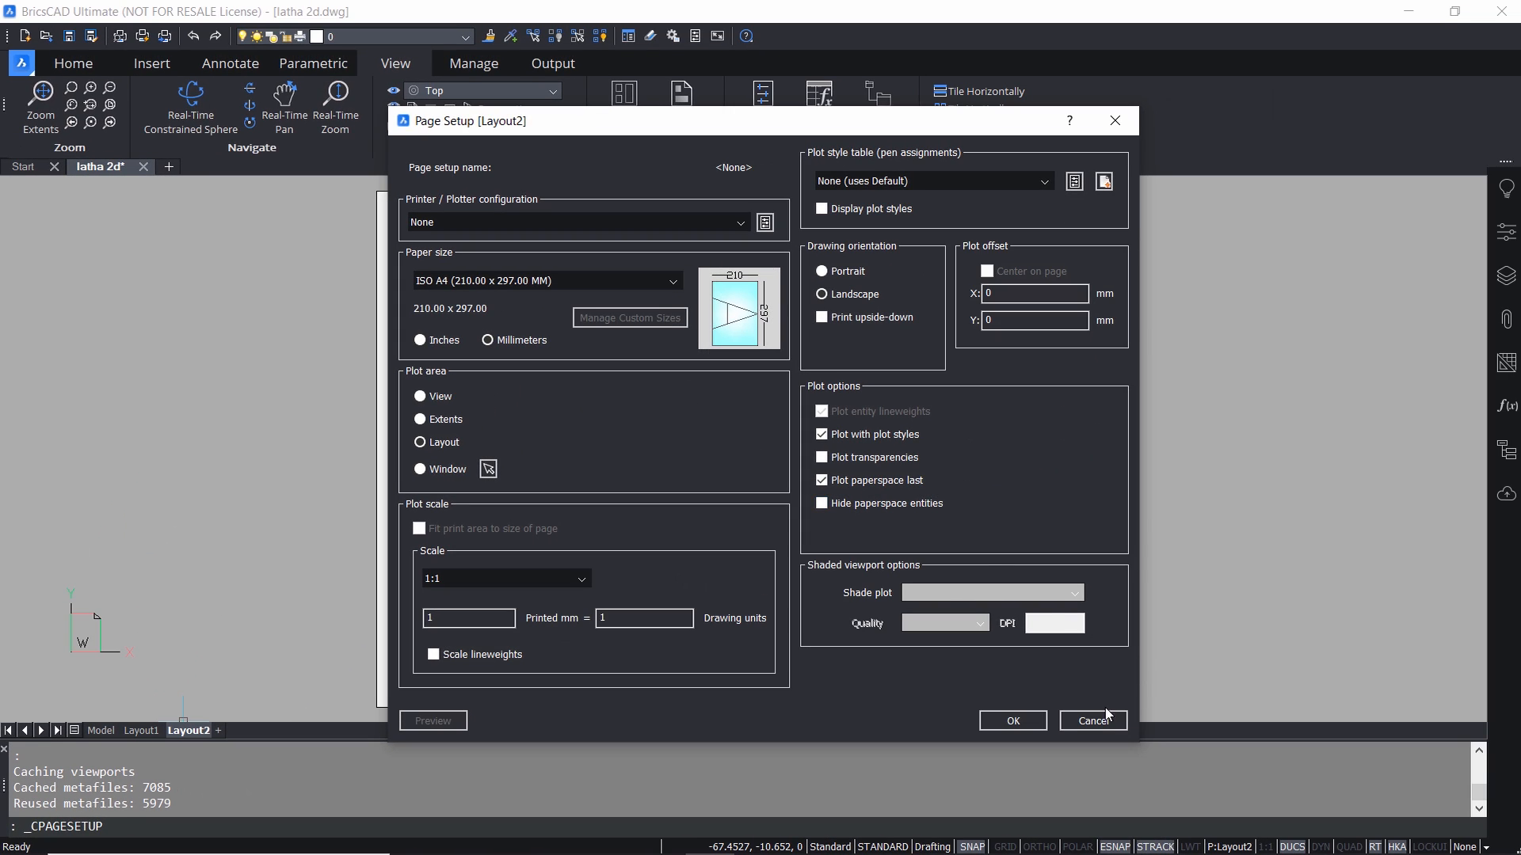
{"action": "left_click", "coordinate": [1090, 721]}
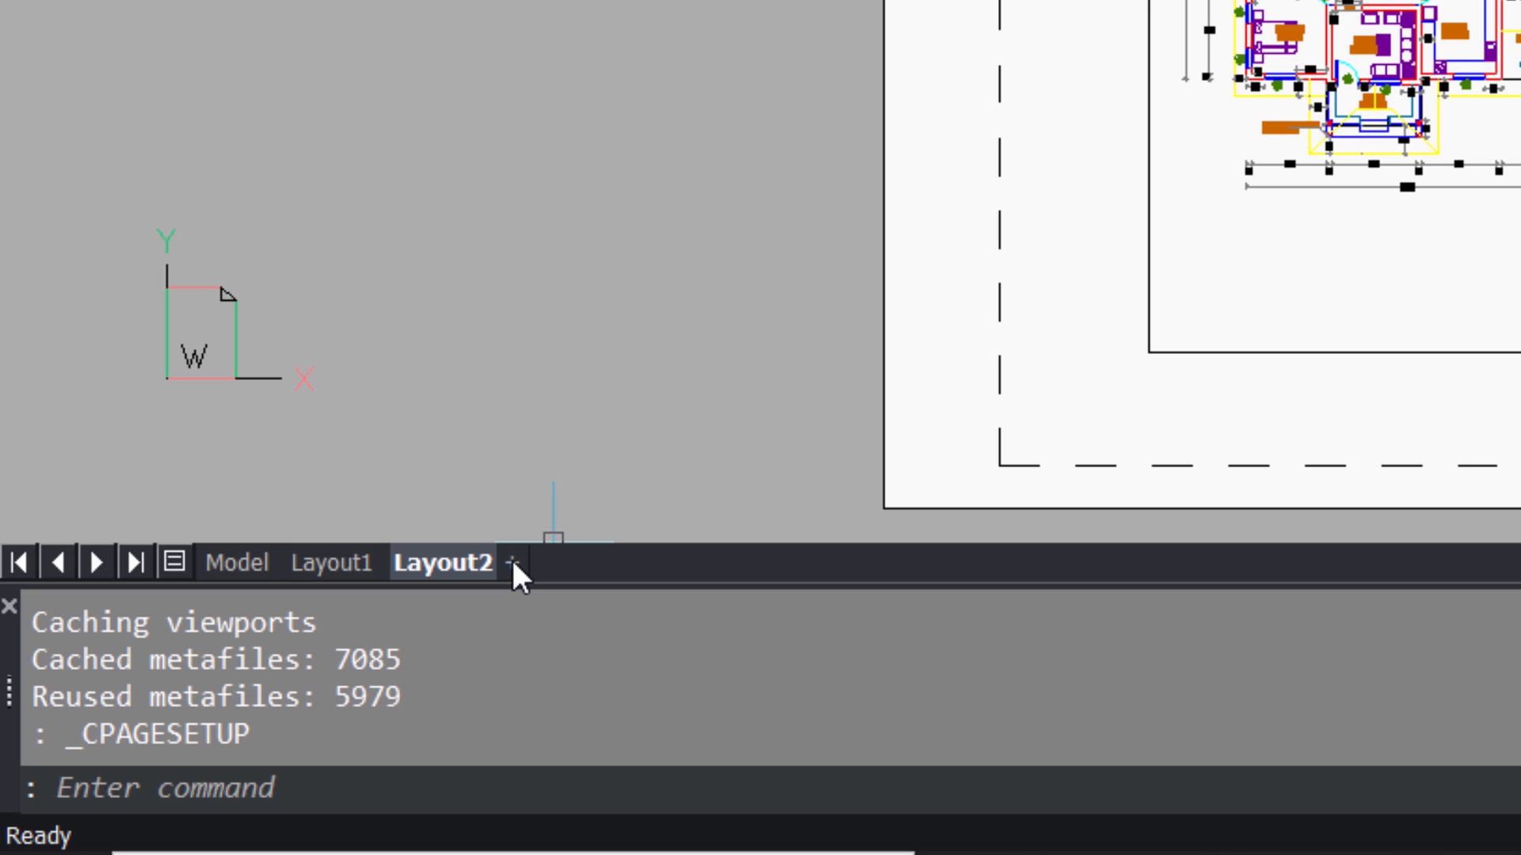
Step: Add a new layout and rename Layout3 to 'A2 PRINT'
{"action": "left_click", "coordinate": [517, 562]}
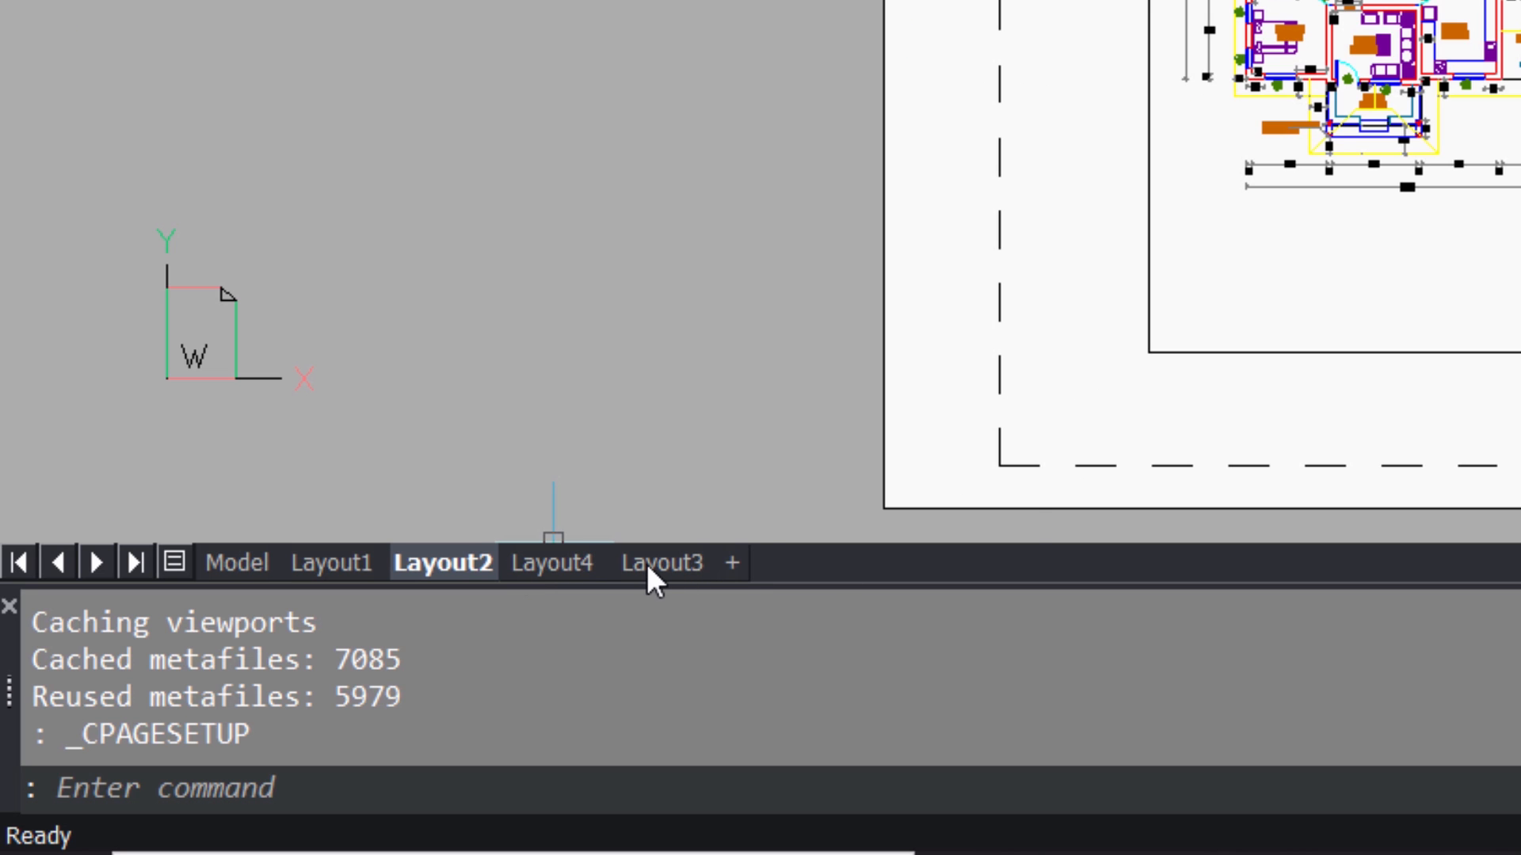
{"action": "right_click", "coordinate": [662, 562]}
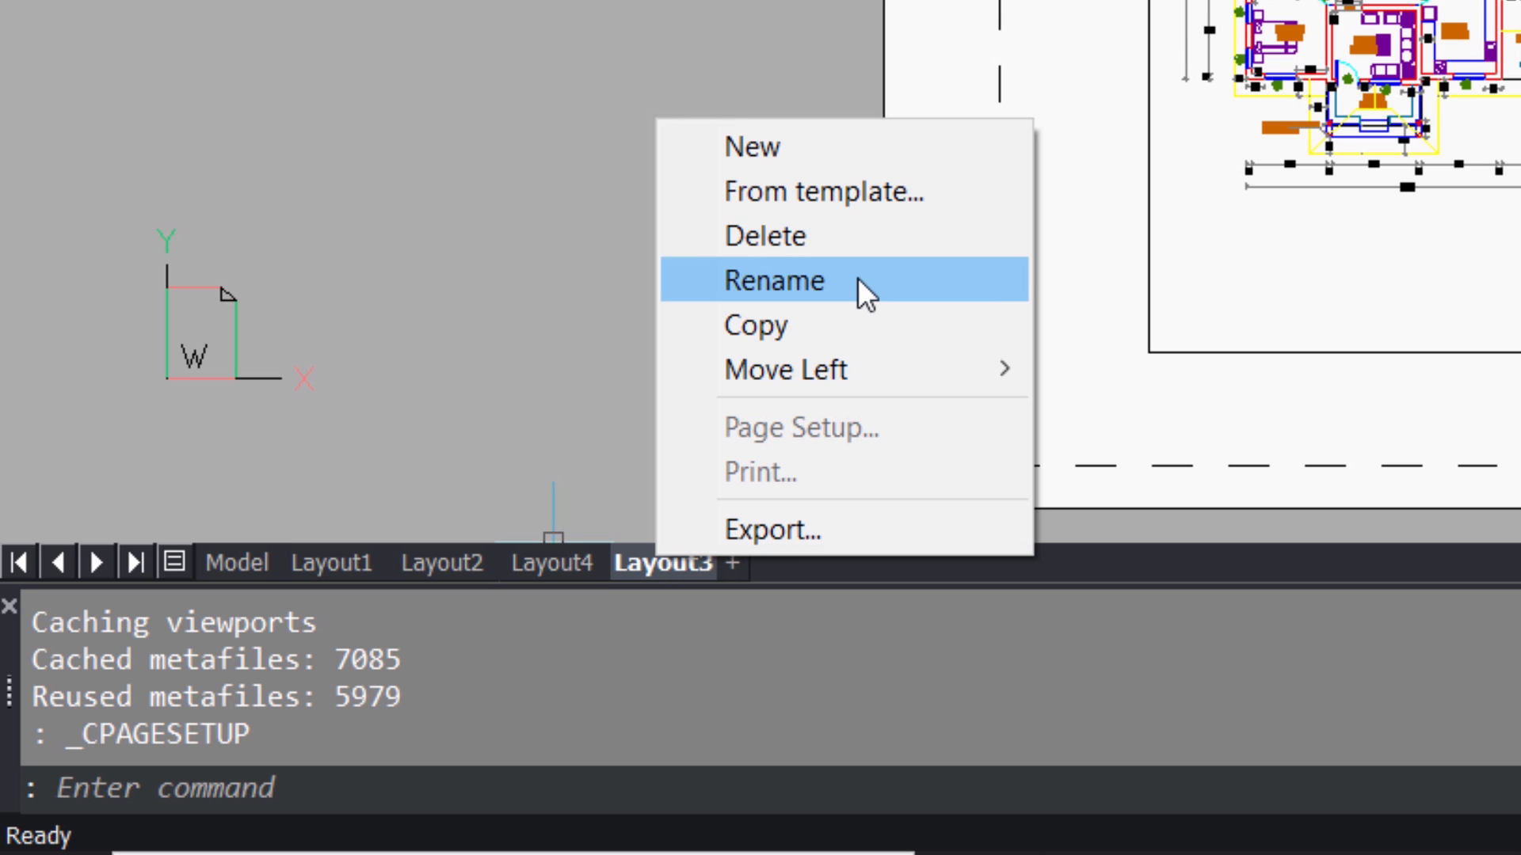
{"action": "left_click", "coordinate": [773, 280]}
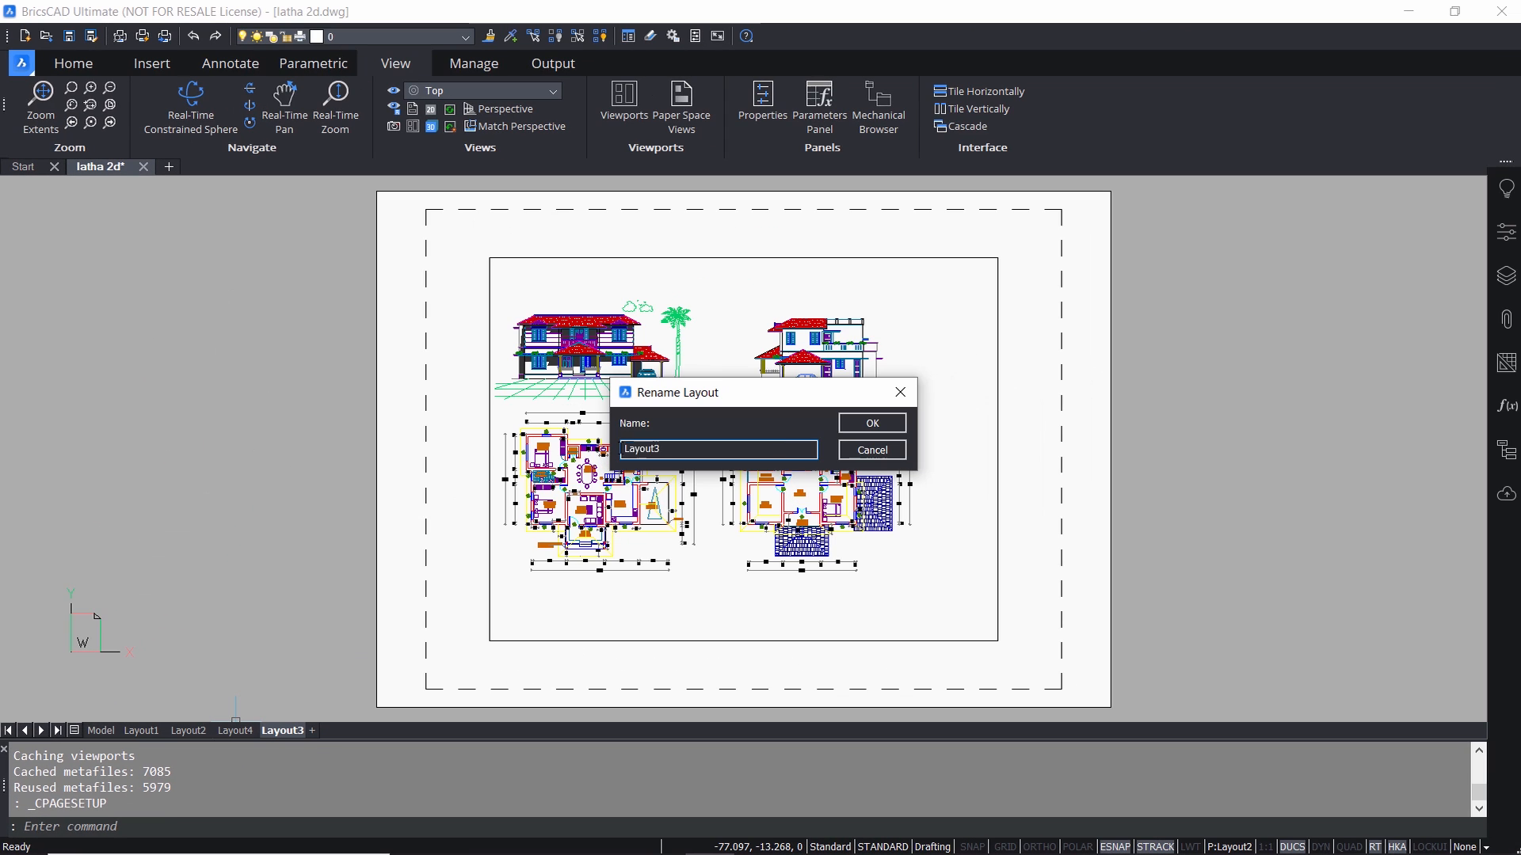
{"action": "type", "text": "A2 PR"}
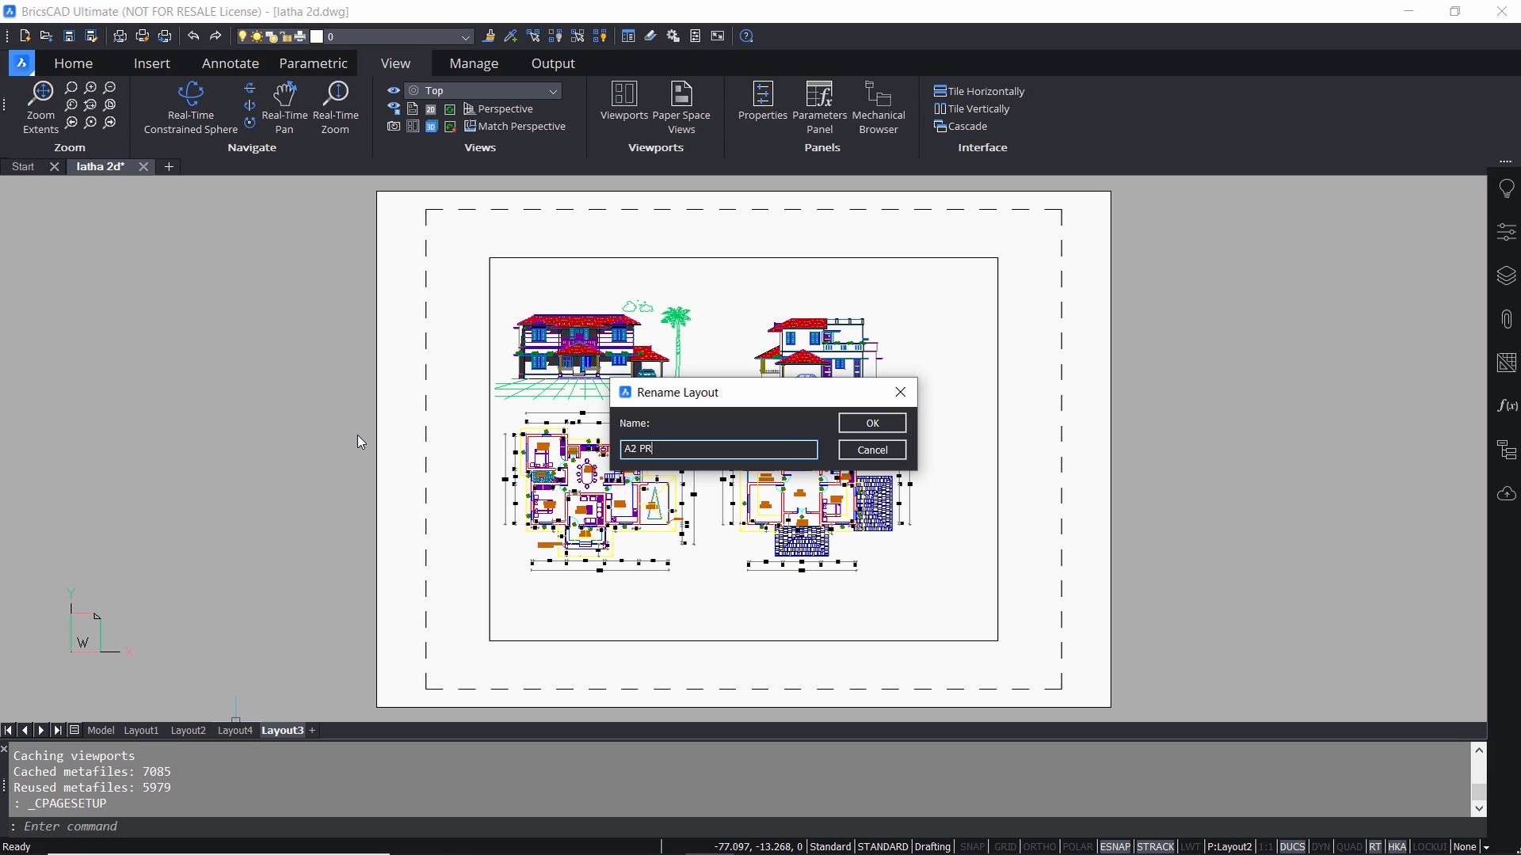
{"action": "left_click", "coordinate": [869, 423]}
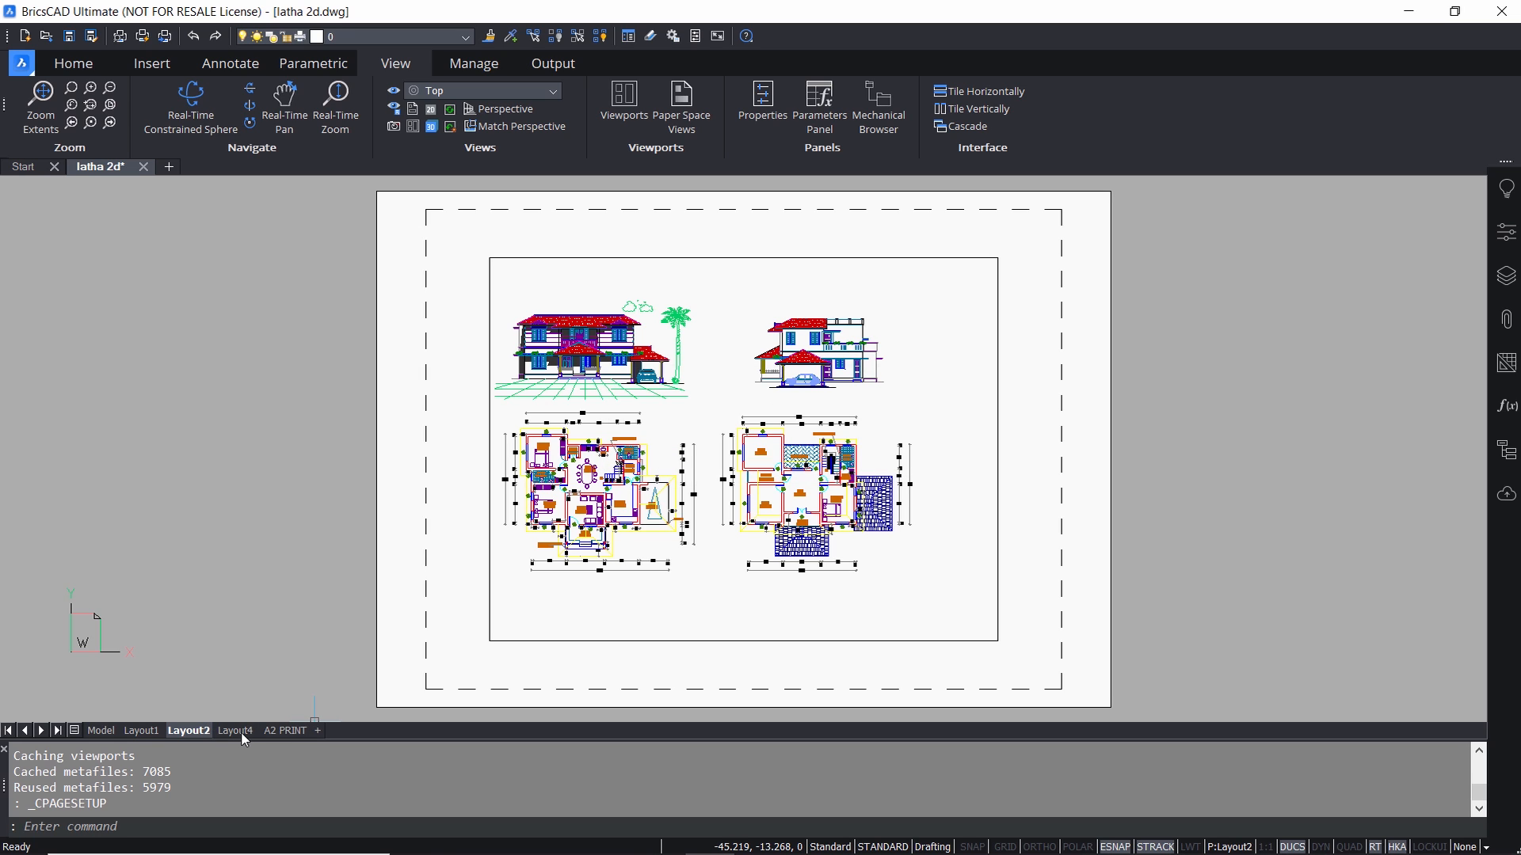
Step: Choose Delete on the Layout4 layout tab
{"action": "right_click", "coordinate": [235, 730]}
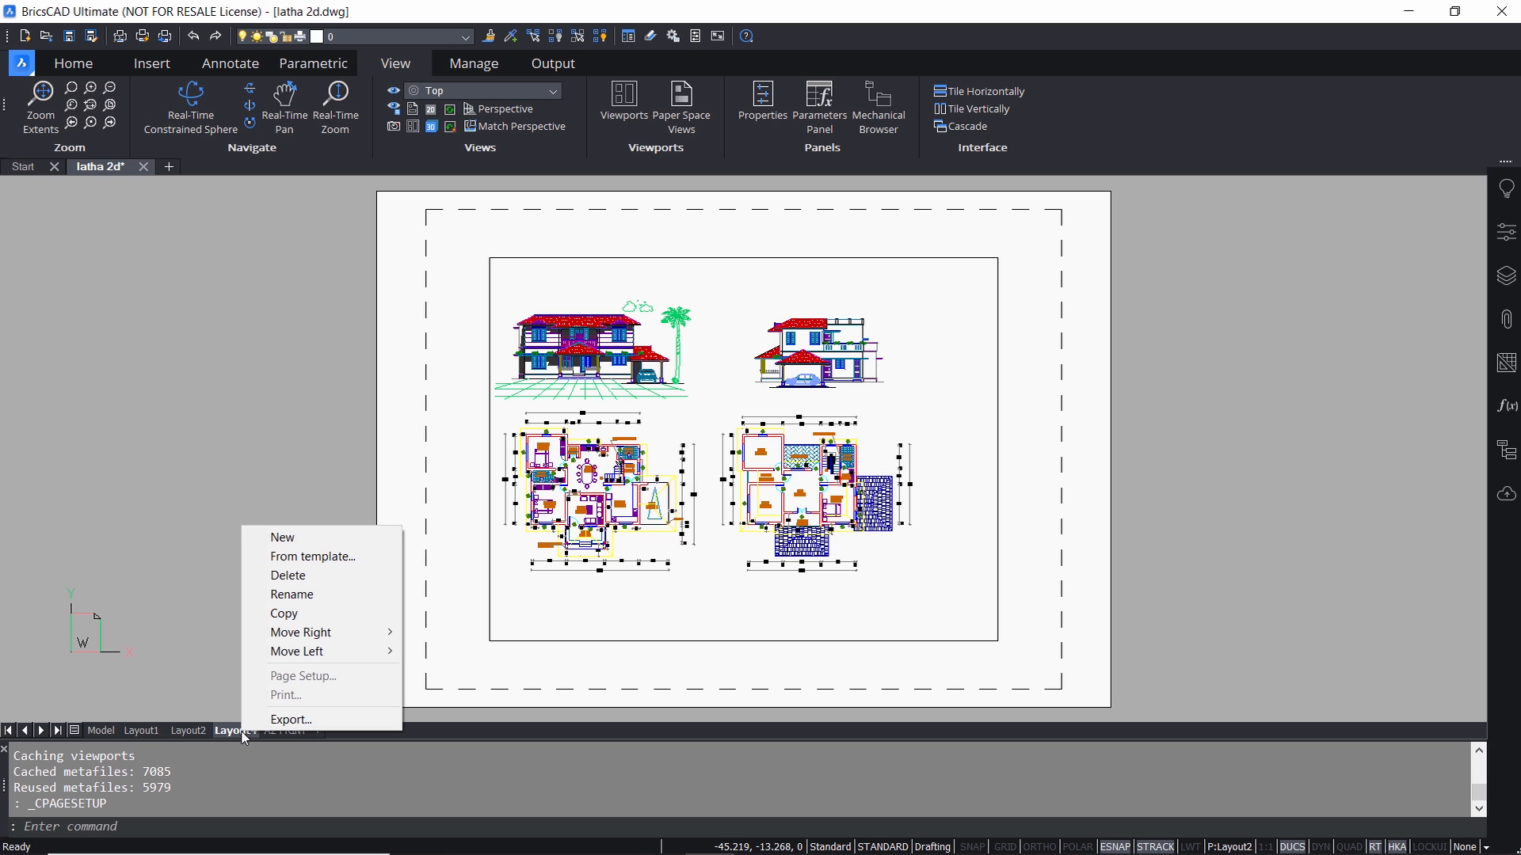
{"action": "mouse_move", "coordinate": [302, 575]}
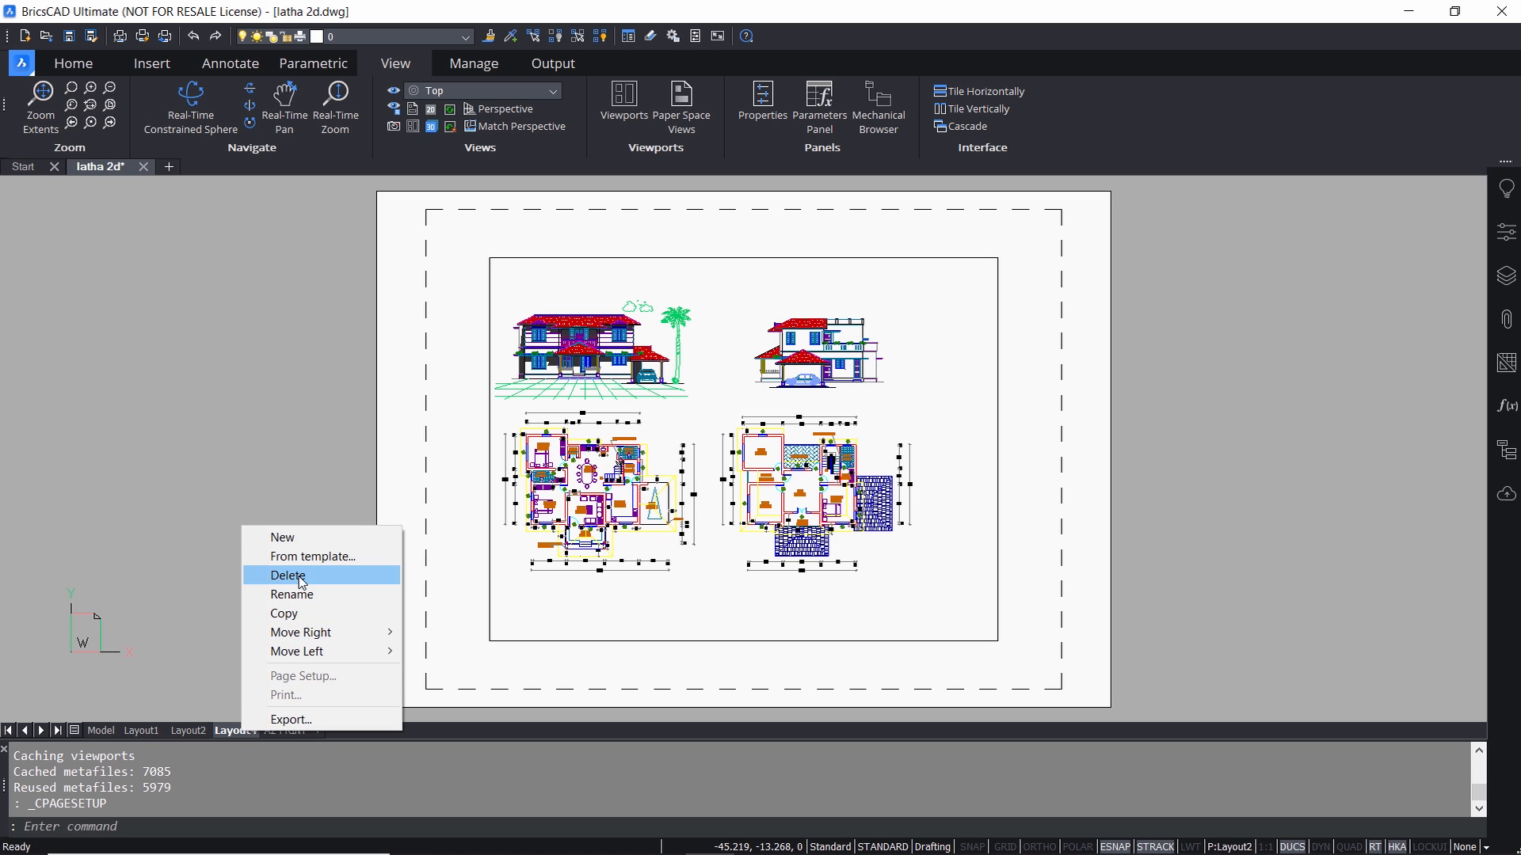
{"action": "left_click", "coordinate": [289, 575]}
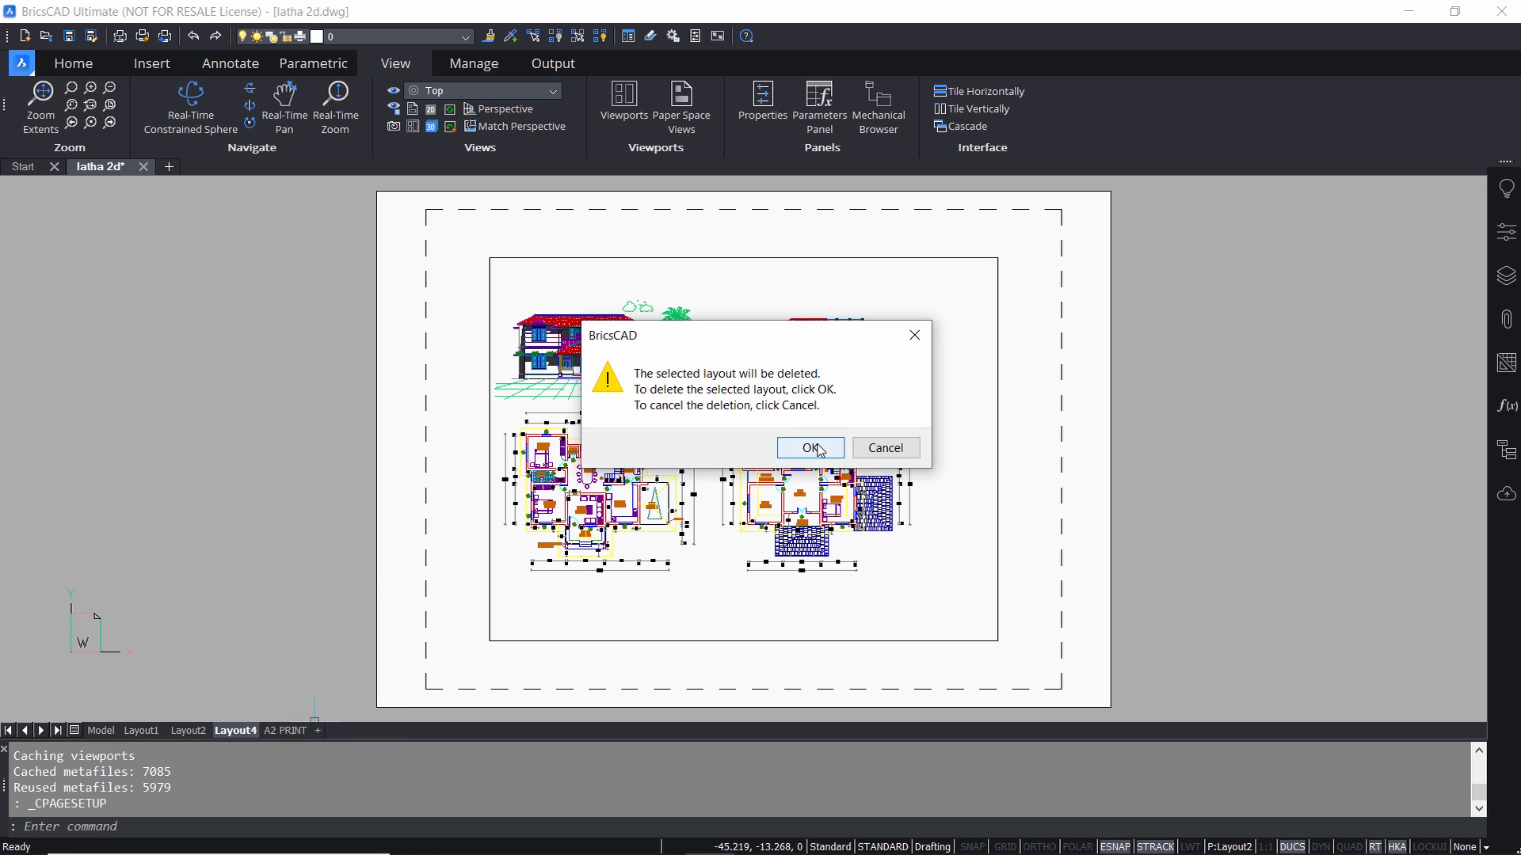